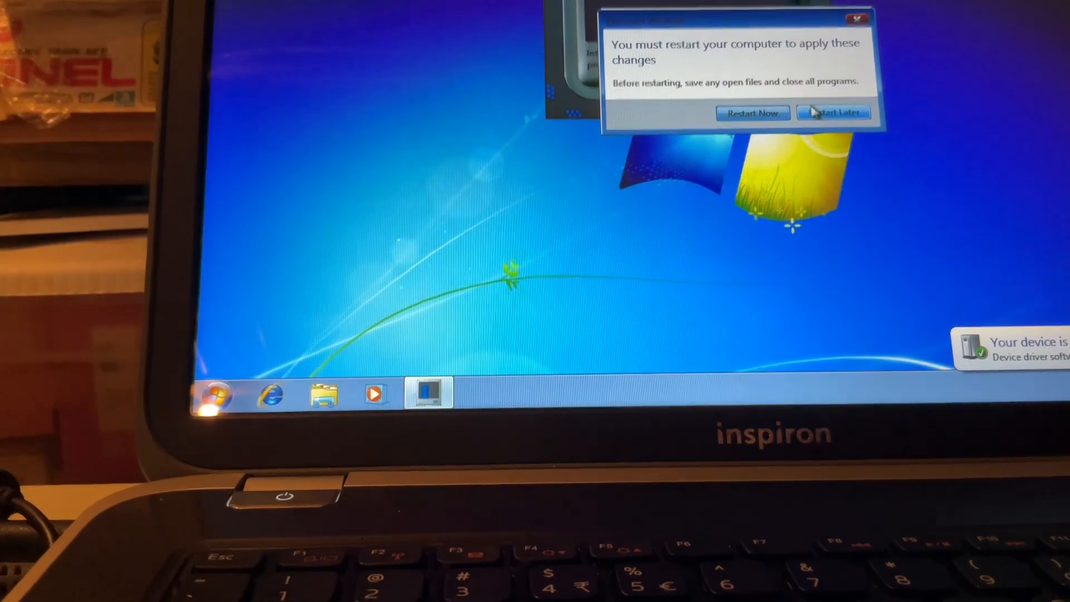
Choose Restart Later so Windows defers the required reboot for now.
click(833, 112)
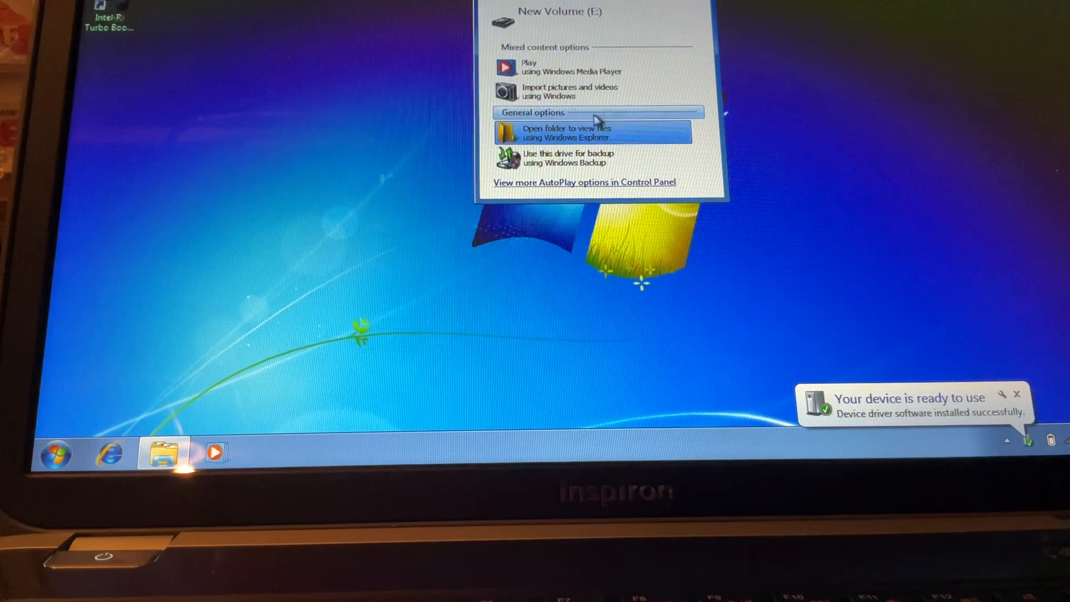
View New Volume (E:) files and drag the 537 MB windows6.1-kb976932 installer to the Desktop.
click(567, 131)
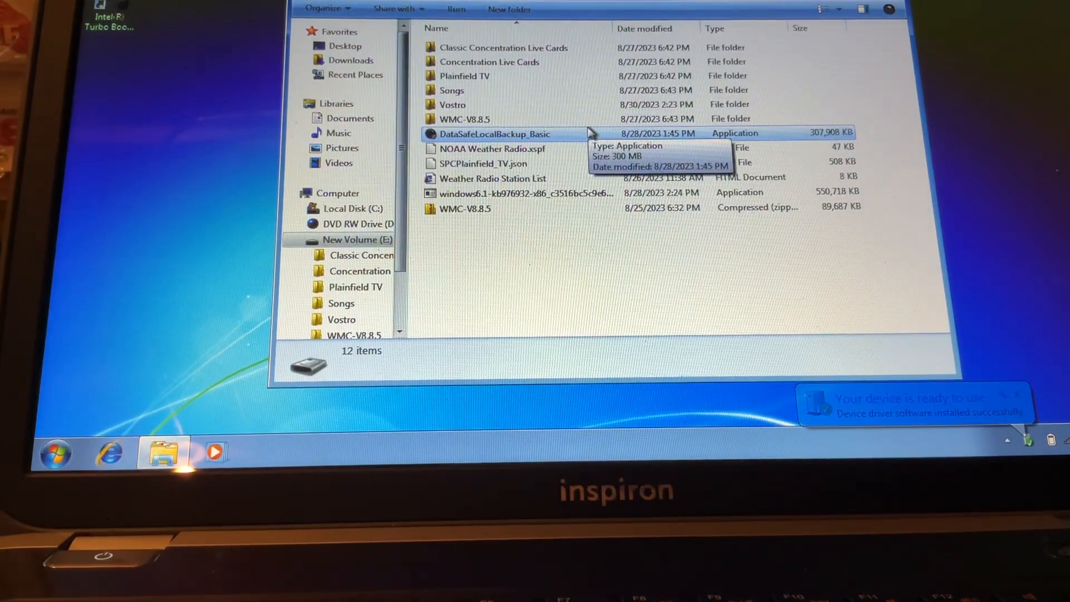
click(491, 209)
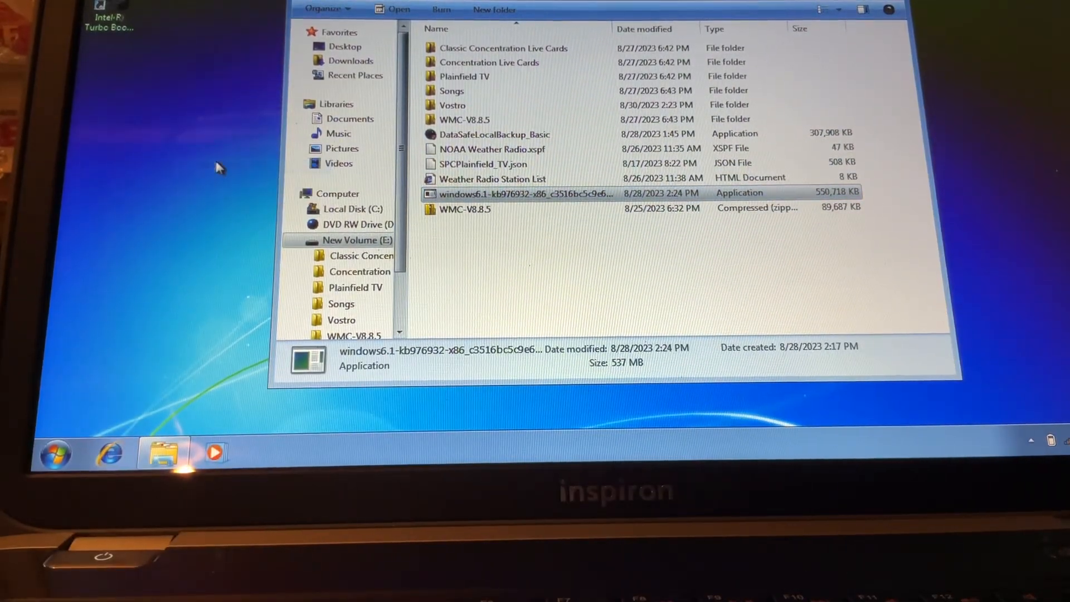
drag(524, 193, 105, 65)
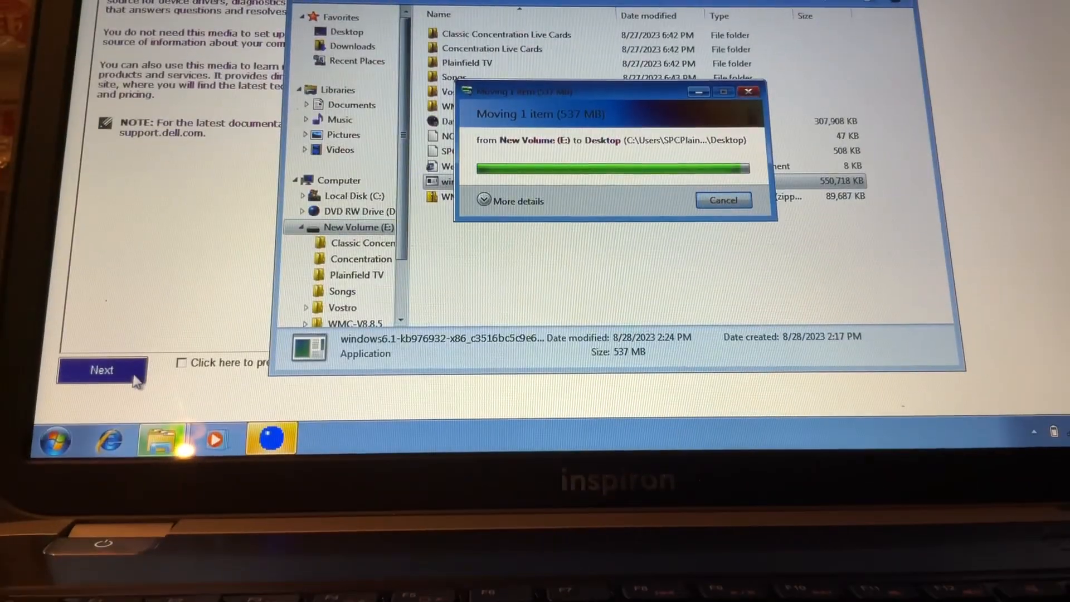
Continue to the Inspiron 5520 driver list and start extracting the Elantech Touchpad and AMD Radeon drivers.
click(101, 370)
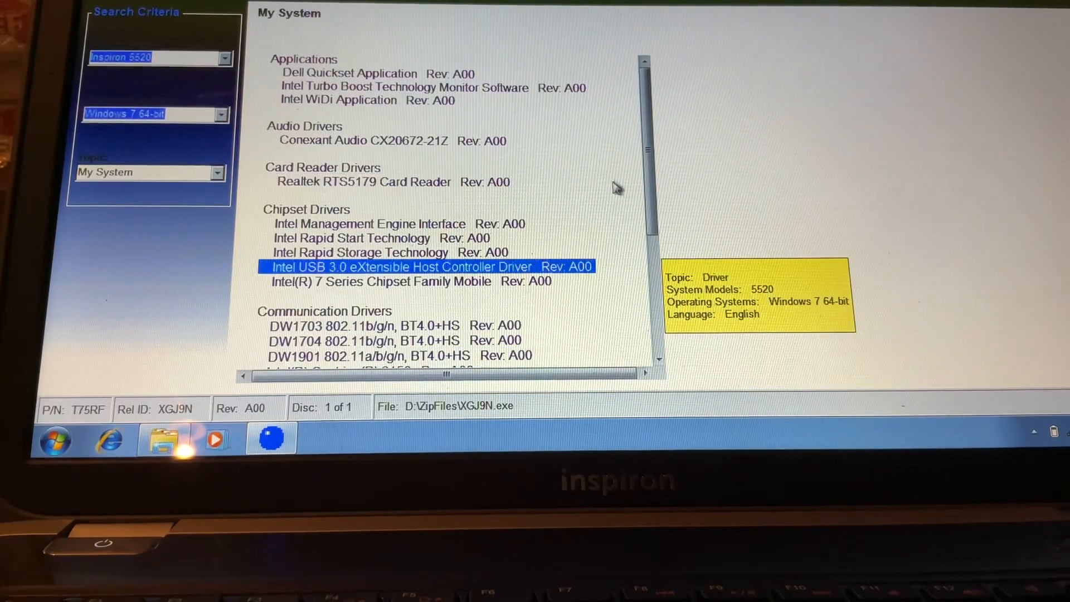
scroll(down, 3)
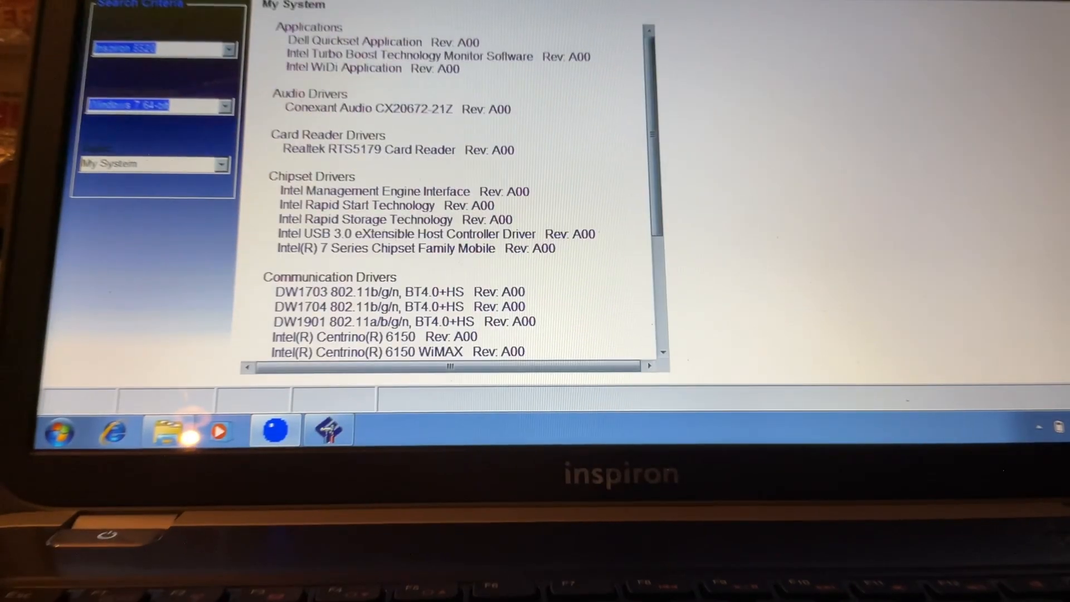
click(406, 55)
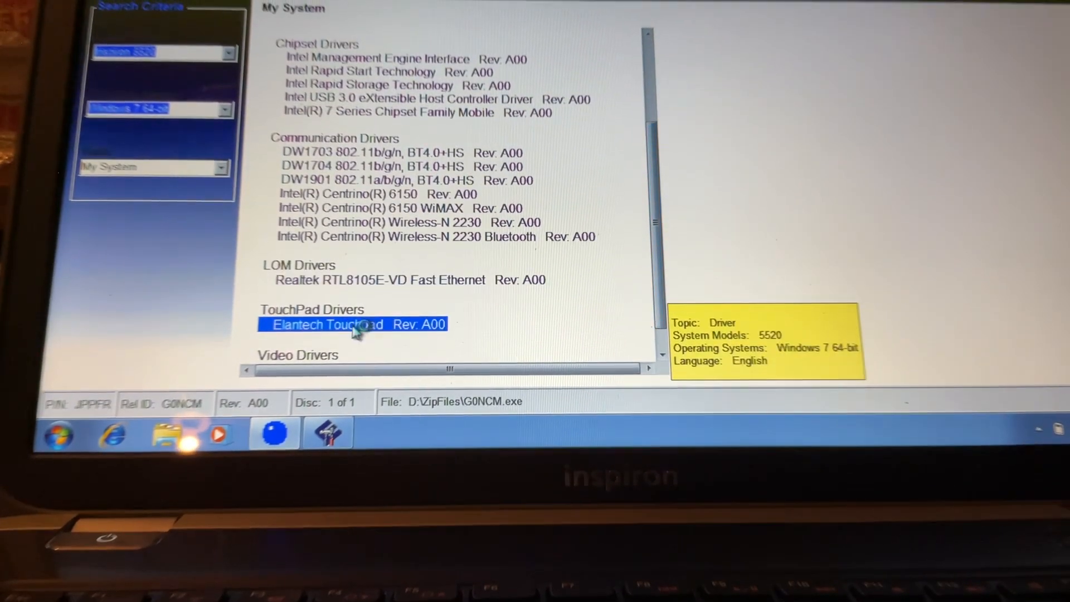
click(354, 324)
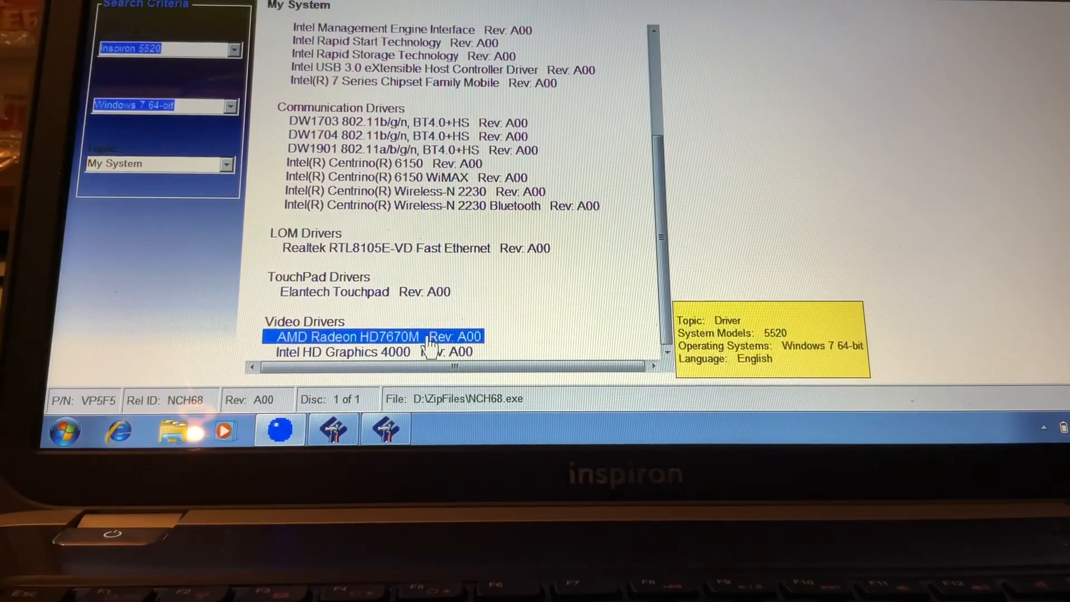
click(341, 351)
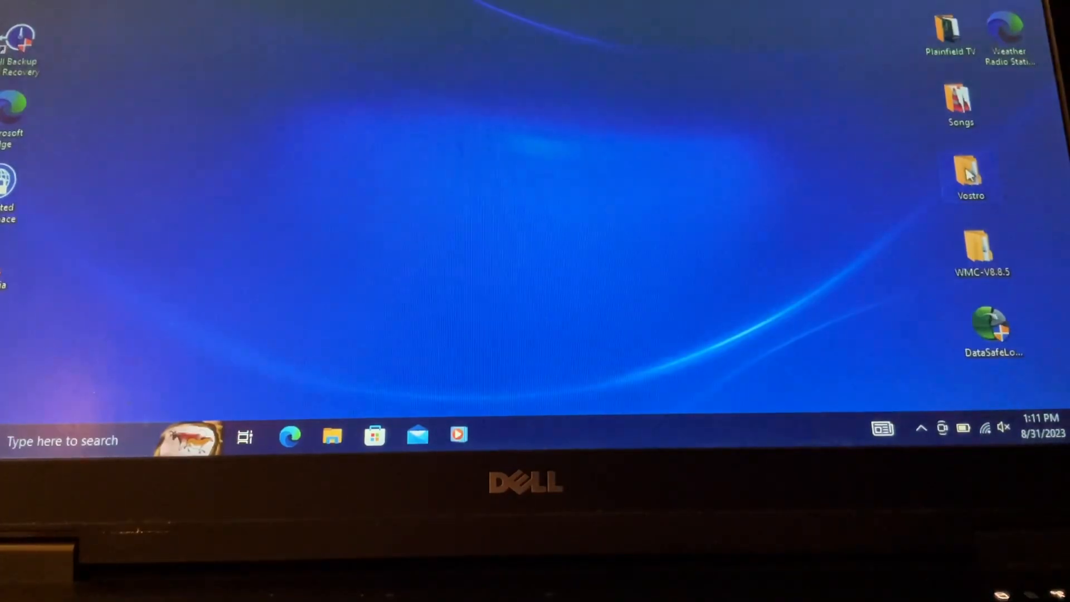
Enter the Dell Direct Key installer folder and run its setup application.
click(331, 435)
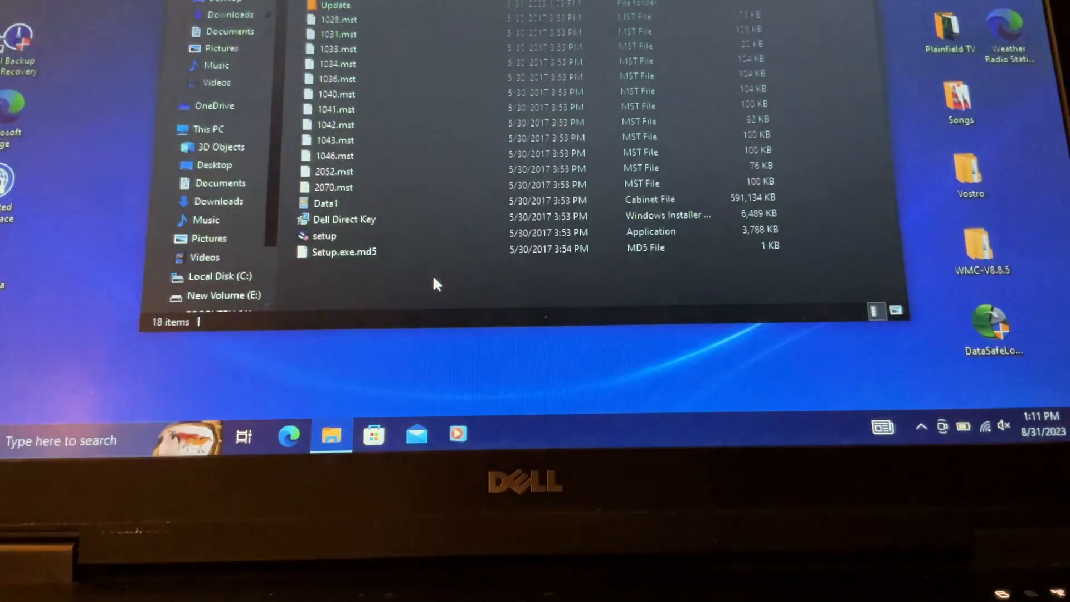
click(325, 236)
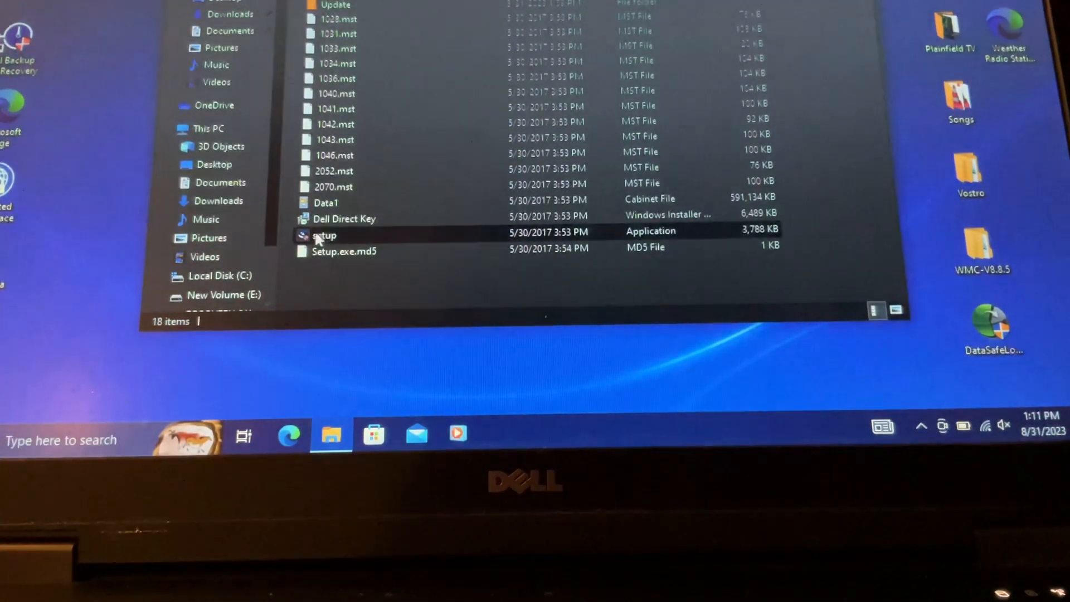
click(323, 235)
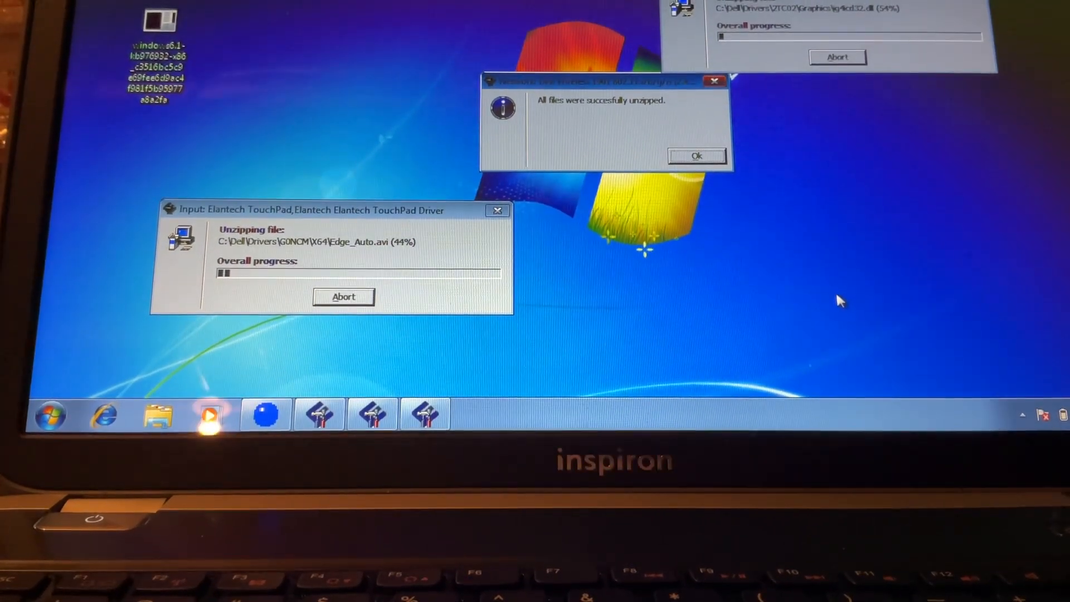
click(696, 155)
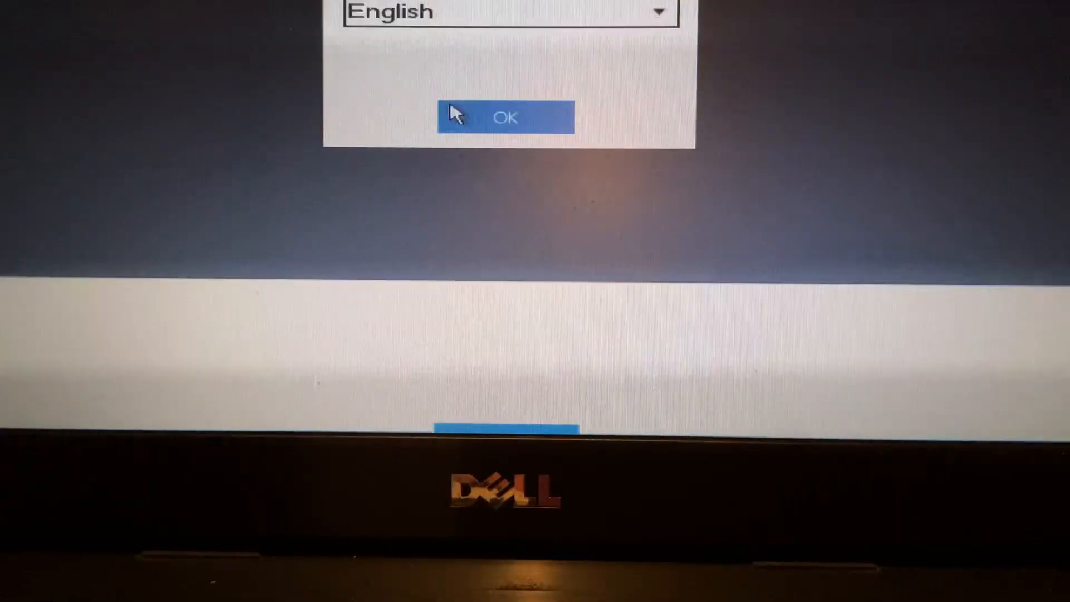
click(504, 116)
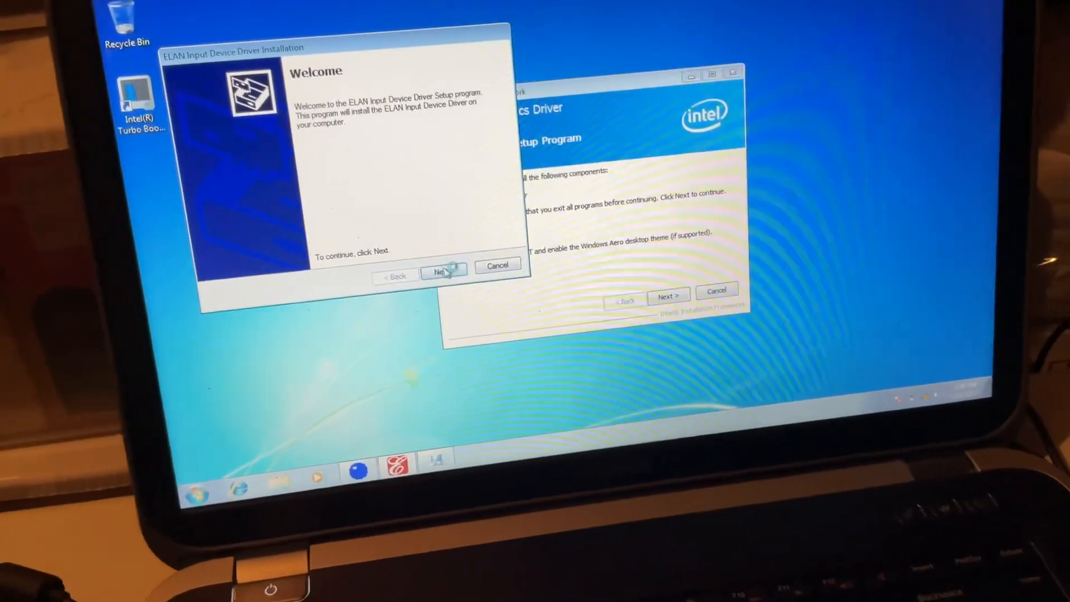
Advance the ELAN Input Device Driver Installation beyond its welcome screen.
click(443, 268)
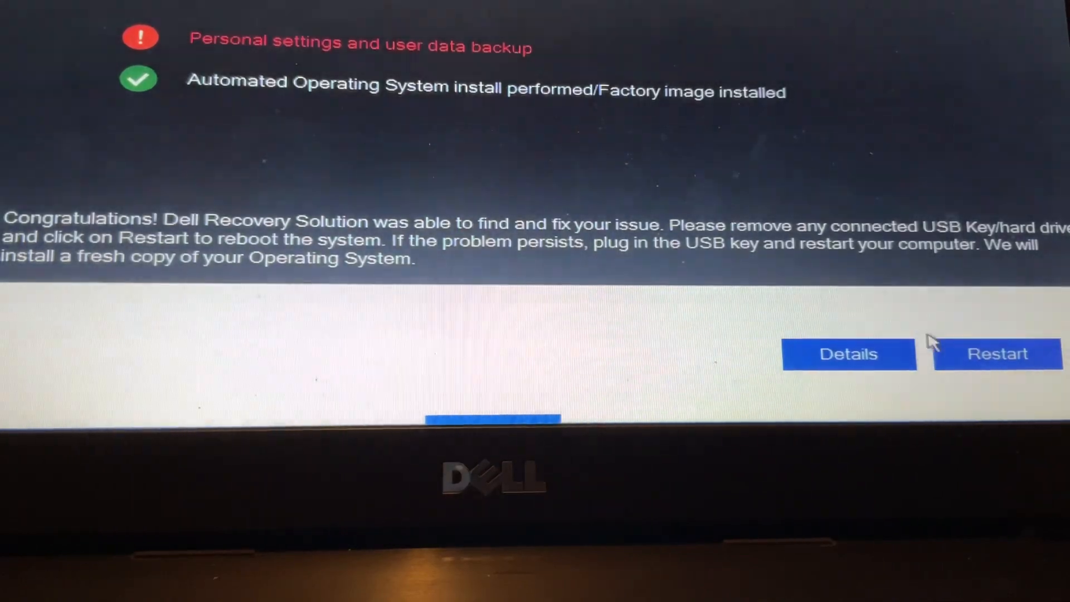
Restart the computer from the recovery Congratulations screen.
click(996, 353)
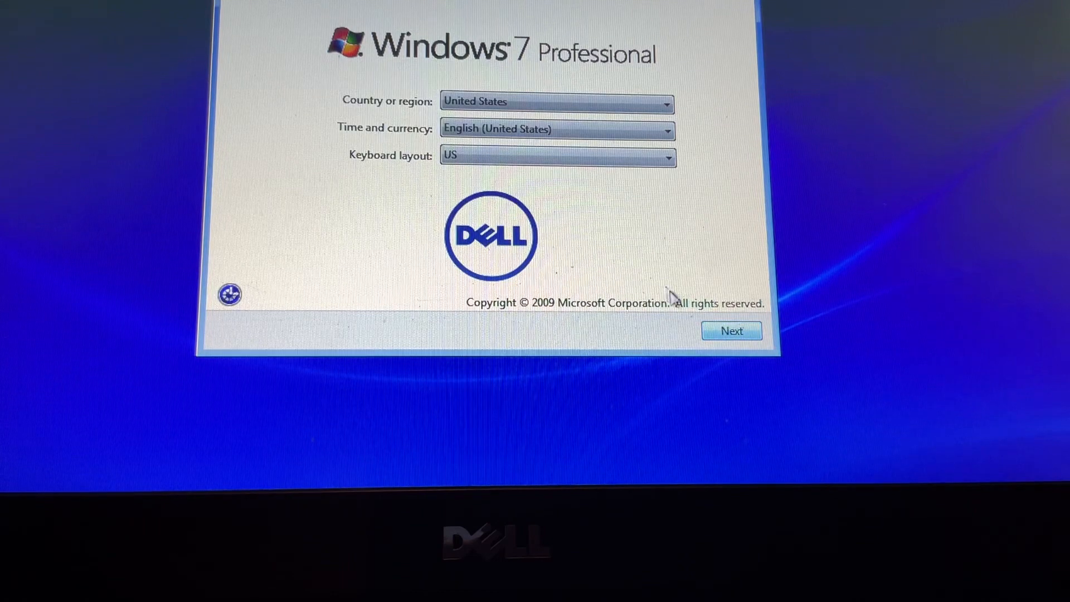
mouse_move(770, 370)
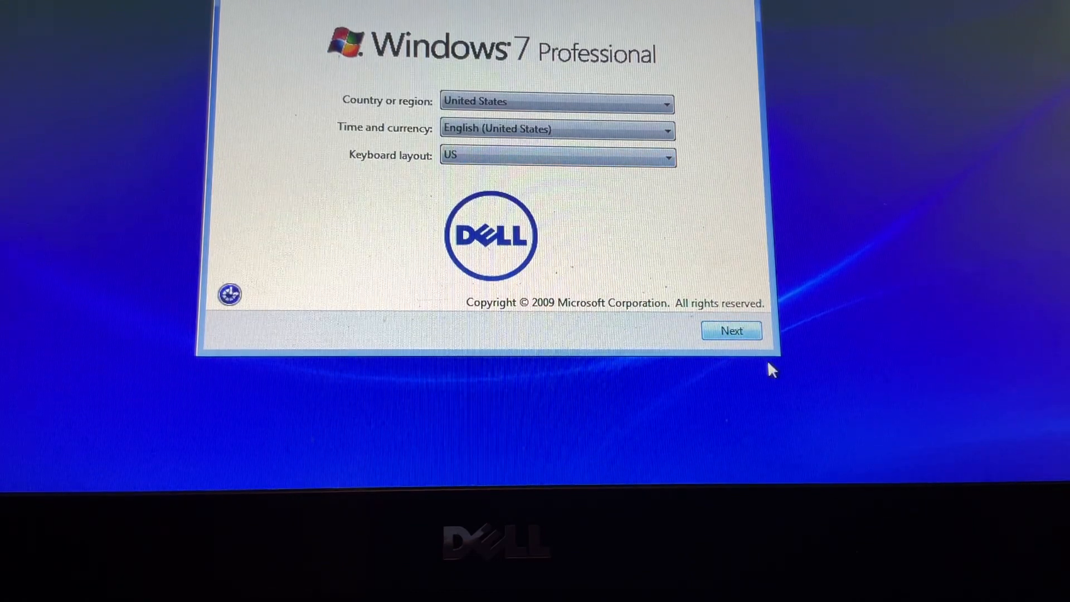
mouse_move(376, 265)
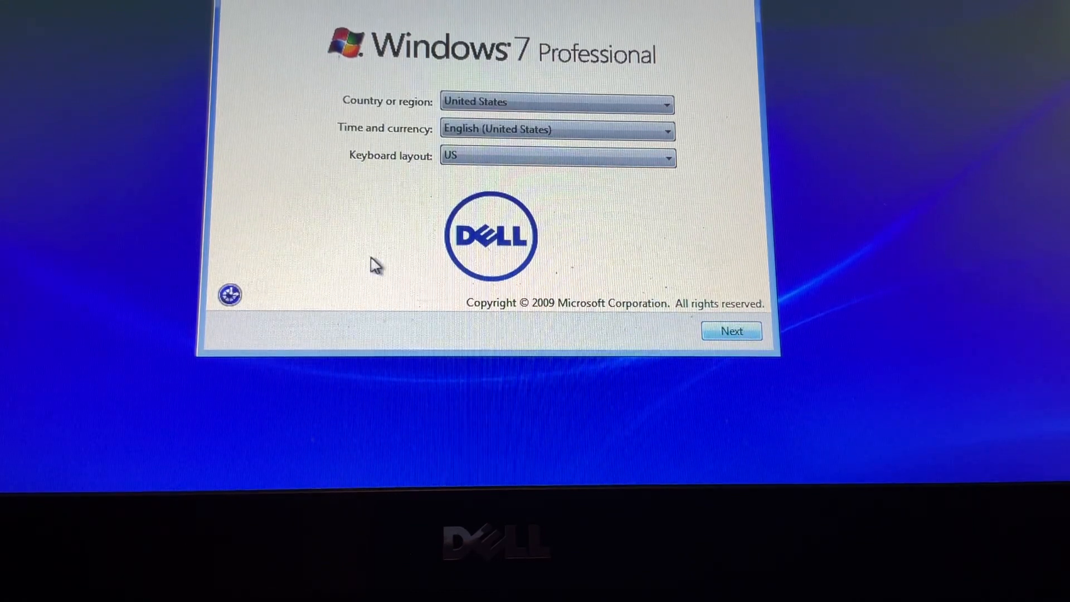
Accept region and keyboard, name the user SPCP and computer Vostro1540, and skip the password.
click(730, 331)
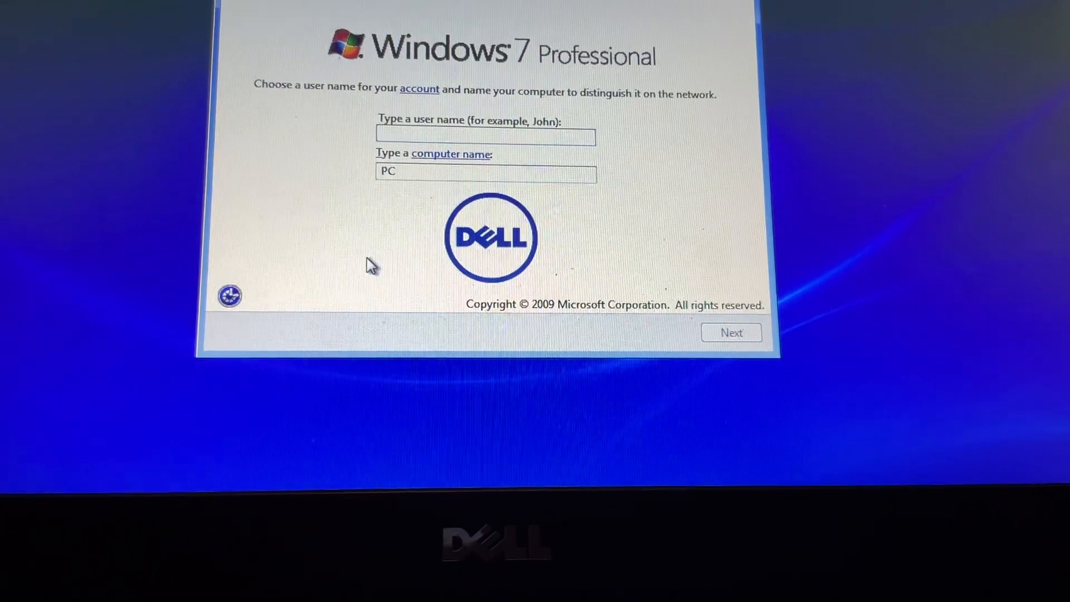
text(SPCPlainfield)
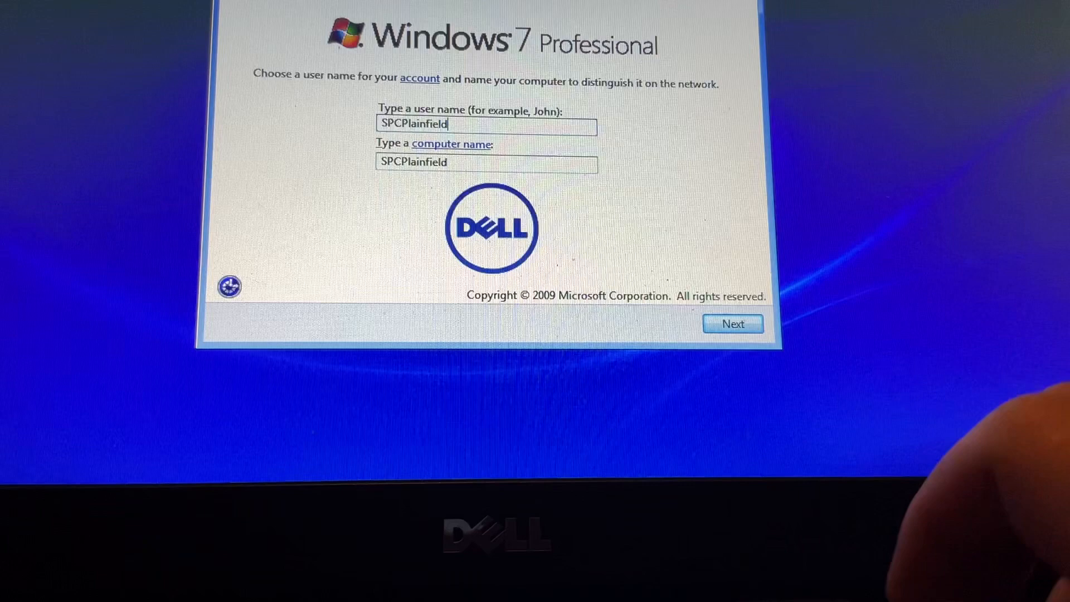
text(Vost)
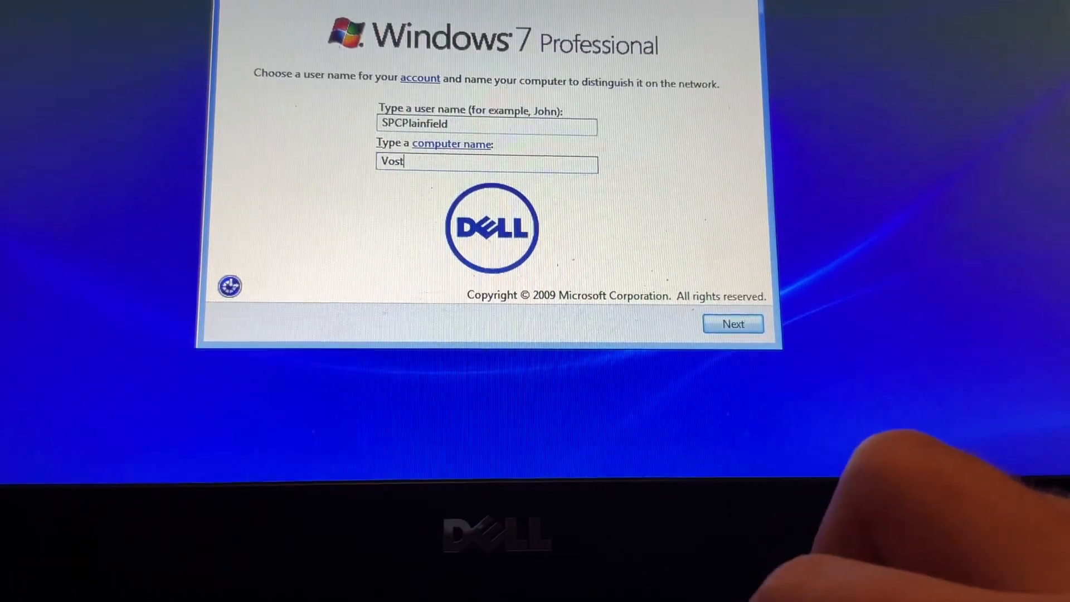
text(ro1540)
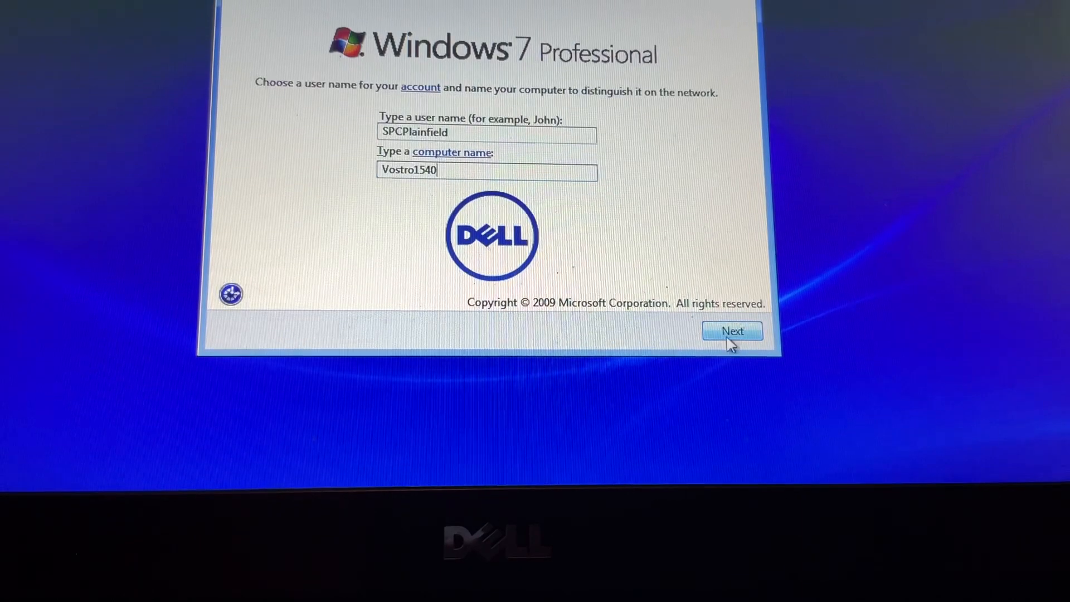
click(731, 331)
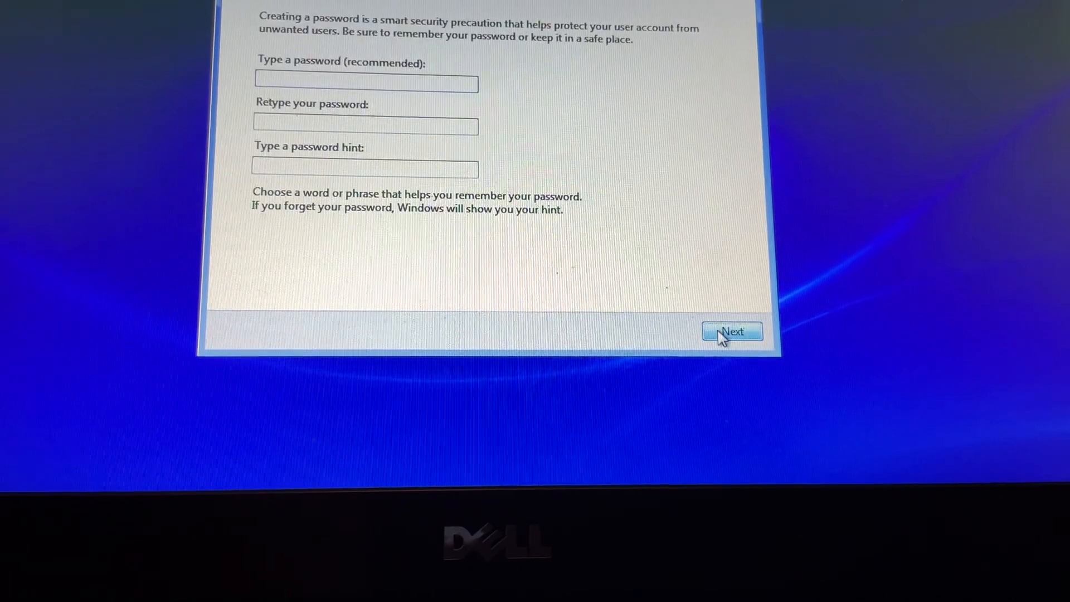
click(731, 332)
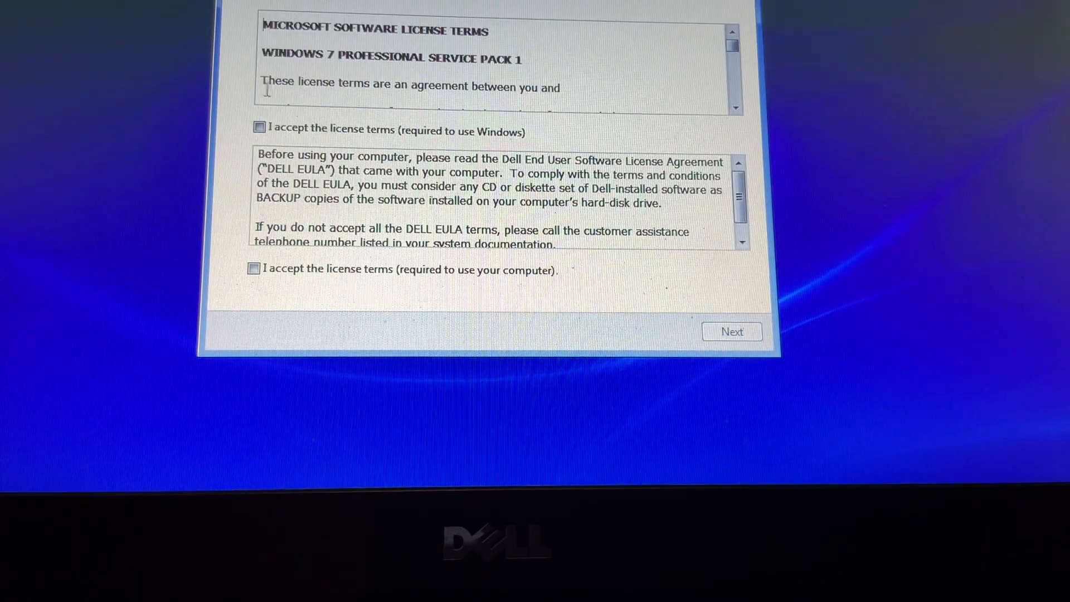
Accept Windows and Dell license terms, use recommended updates, confirm time zone, allow Dell data collection and finish.
click(260, 131)
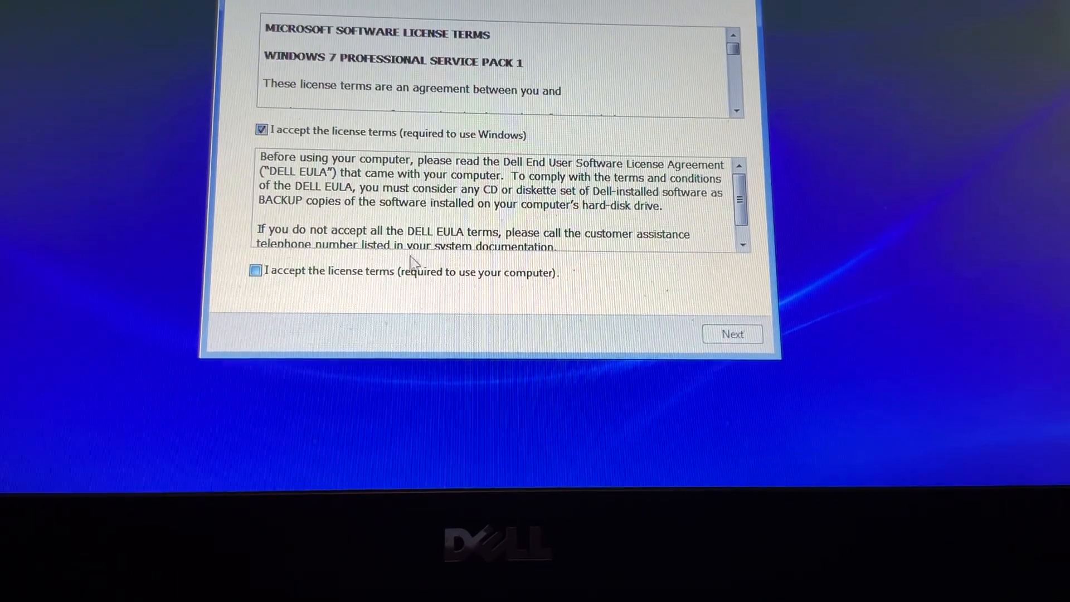
click(256, 270)
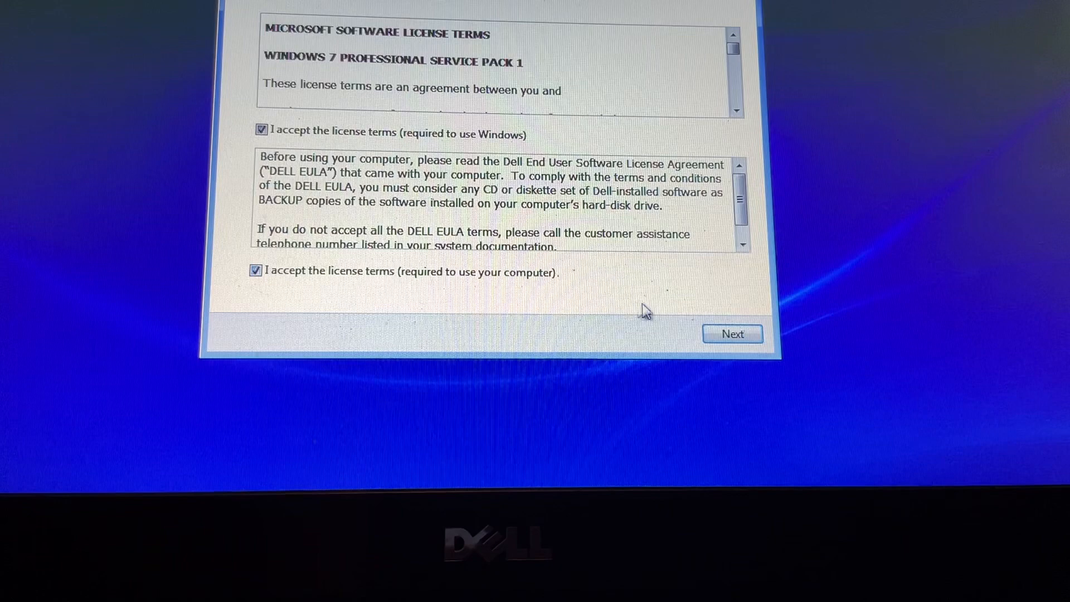
click(731, 334)
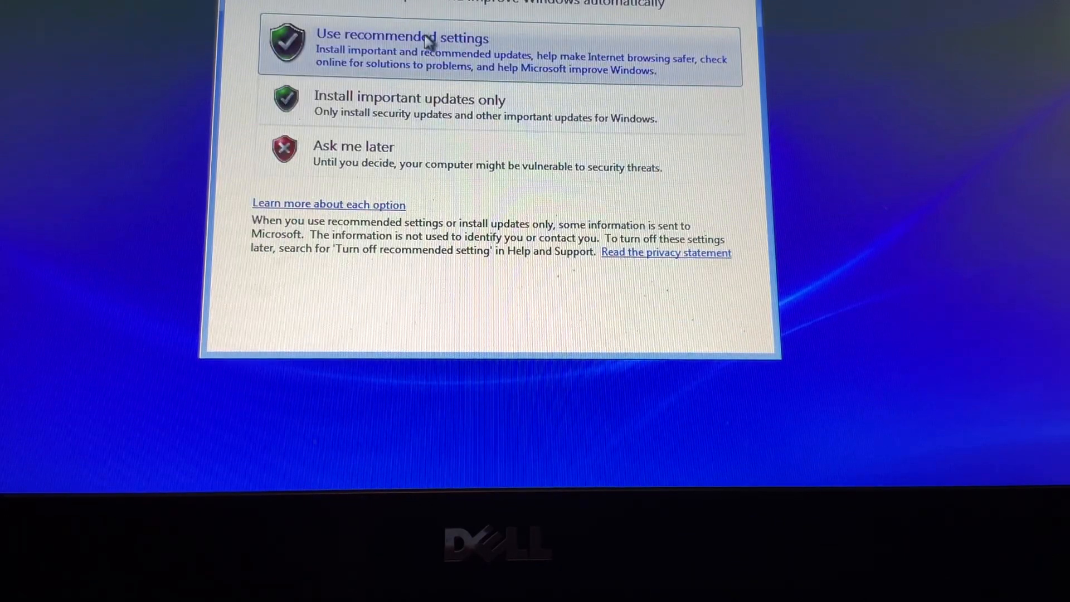
click(403, 38)
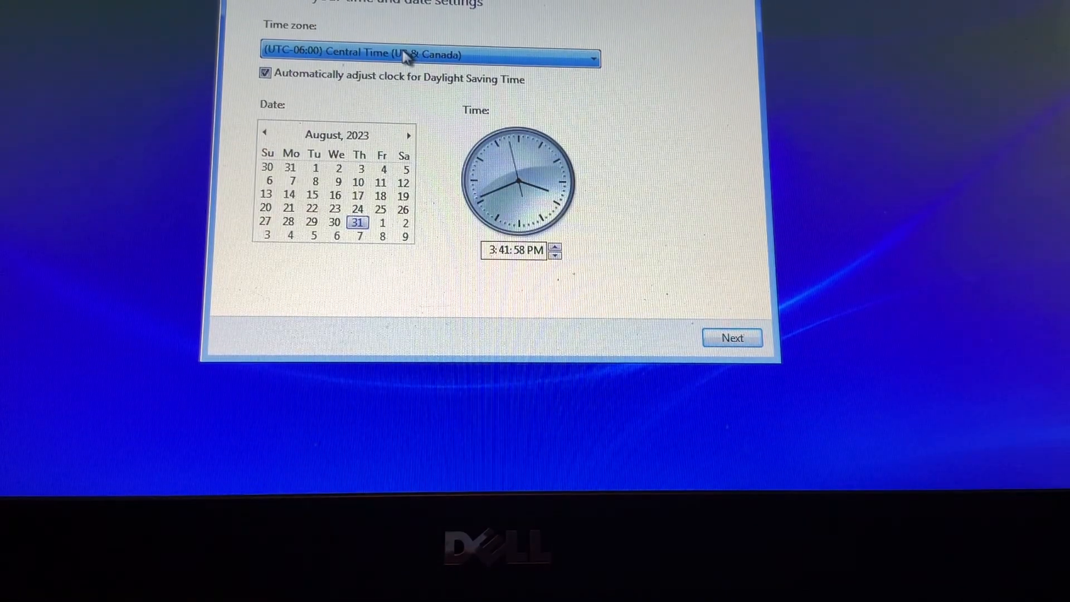
click(731, 338)
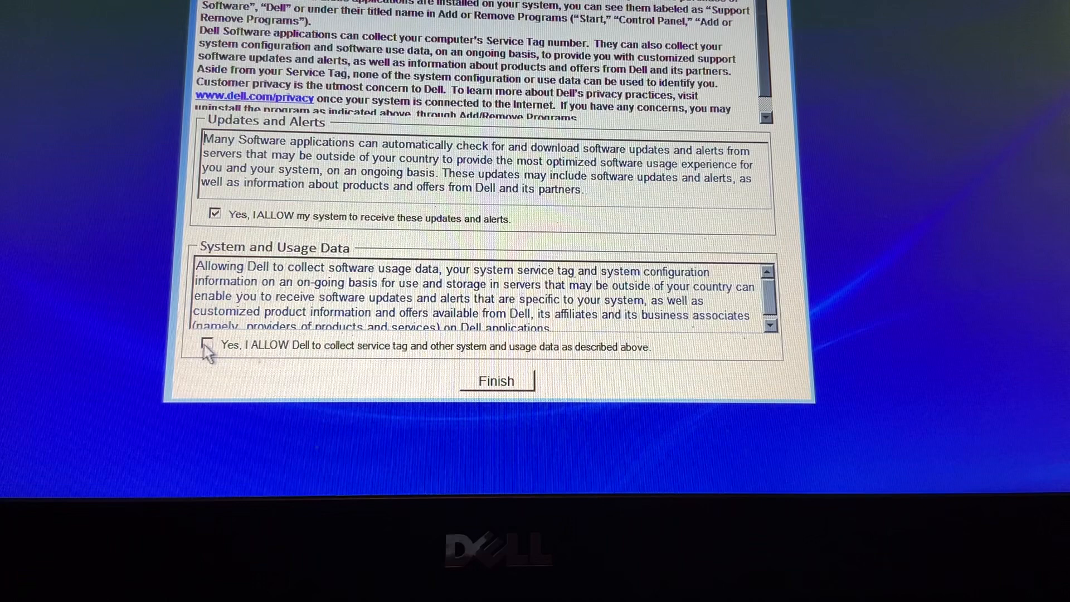
click(207, 344)
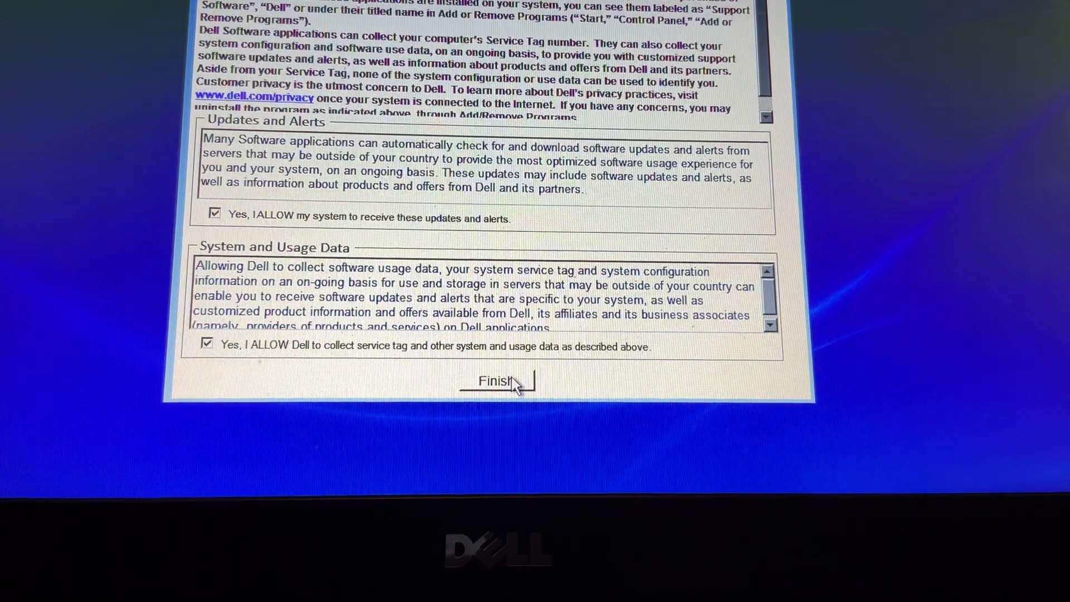
click(496, 381)
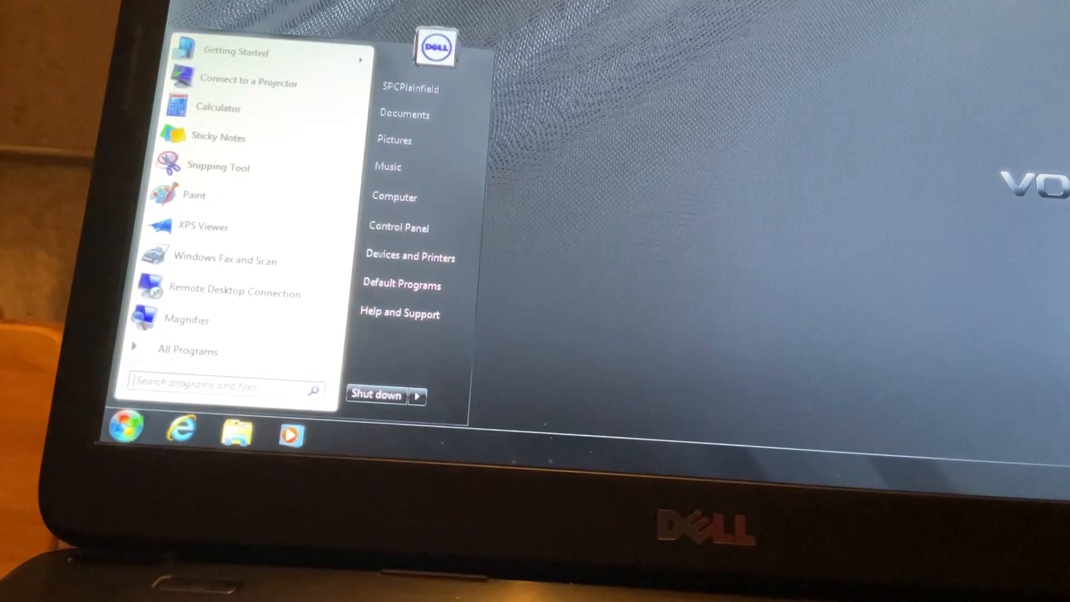
Show Computer Properties and scroll the System window to the edition, processor, RAM and computer name.
right_click(395, 196)
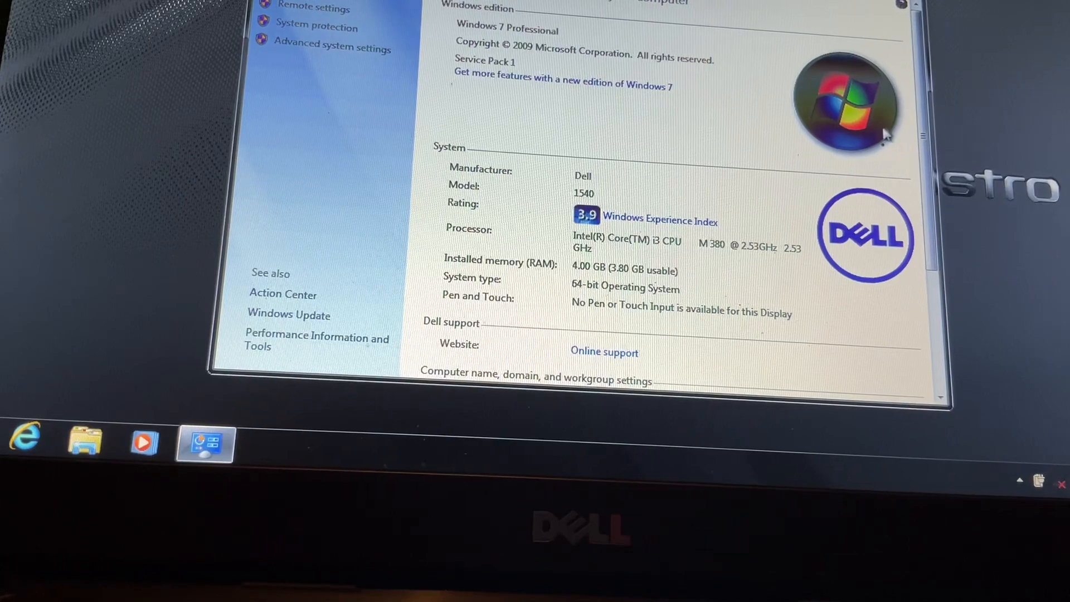
scroll(down, 3)
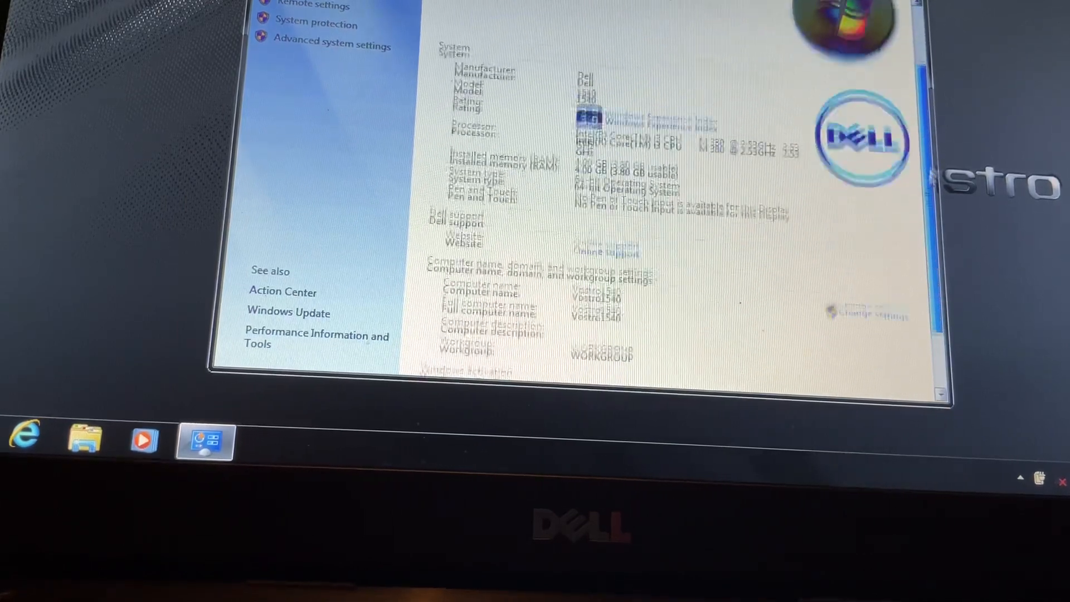
scroll(down, 3)
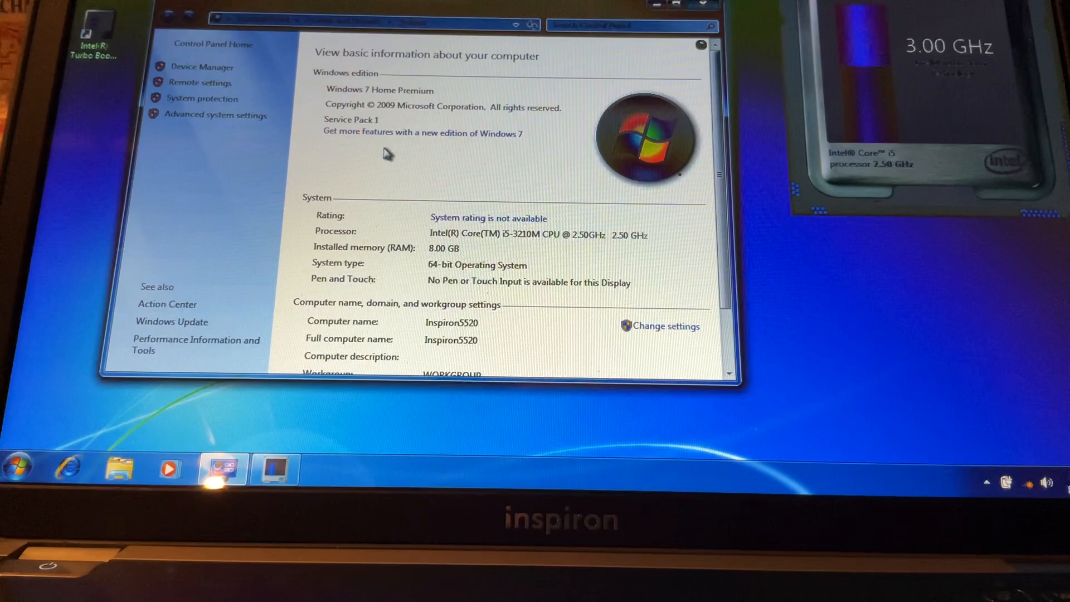
mouse_move(563, 62)
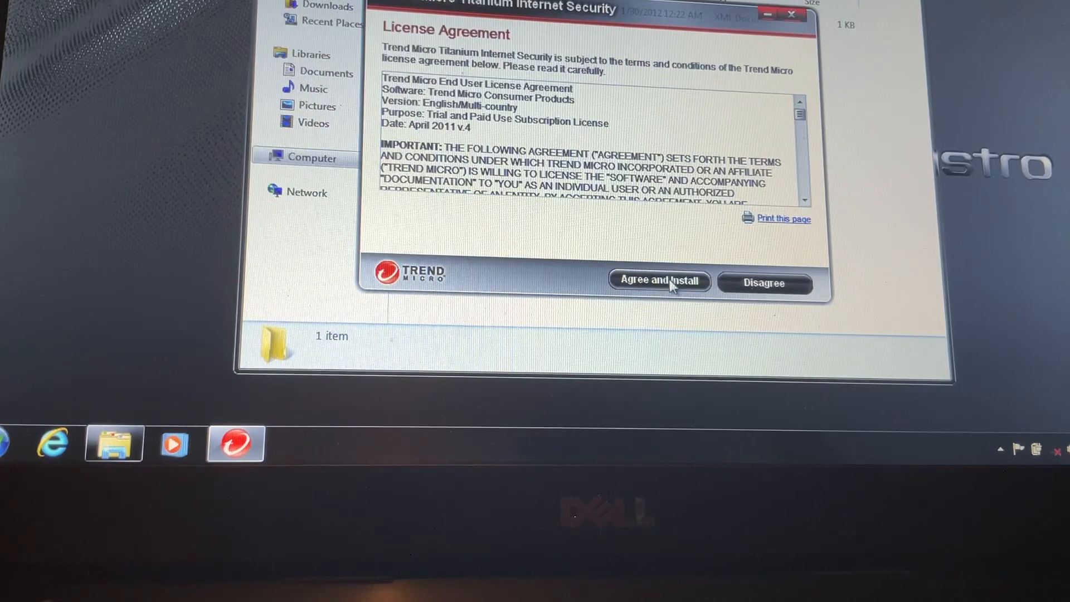
Agree and install Trend Micro Titanium, then launch cmd.exe with Run as administrator.
click(658, 280)
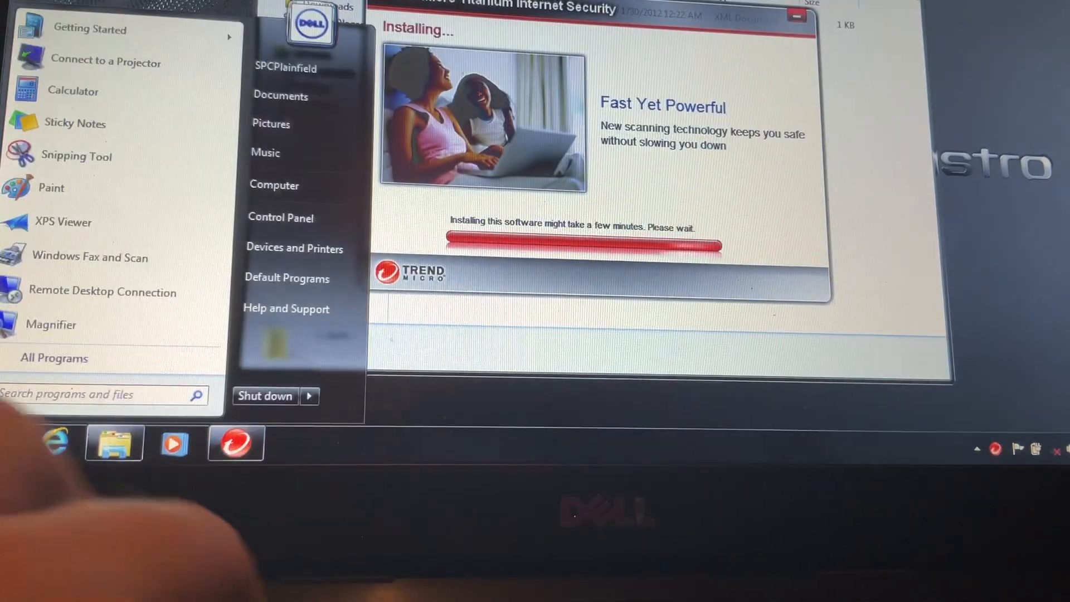
text(cmd.exe)
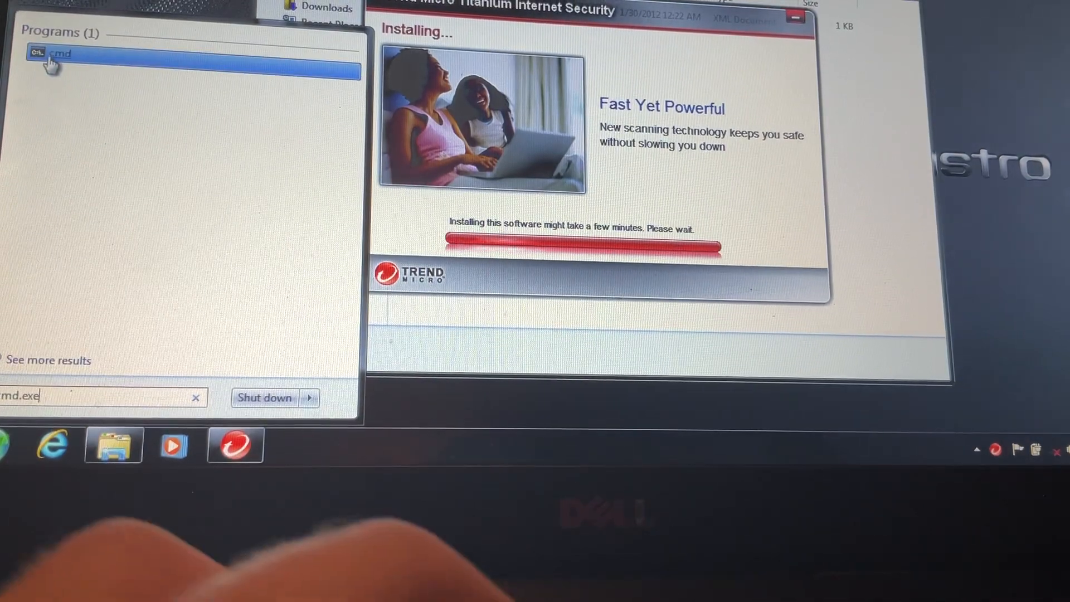
right_click(61, 54)
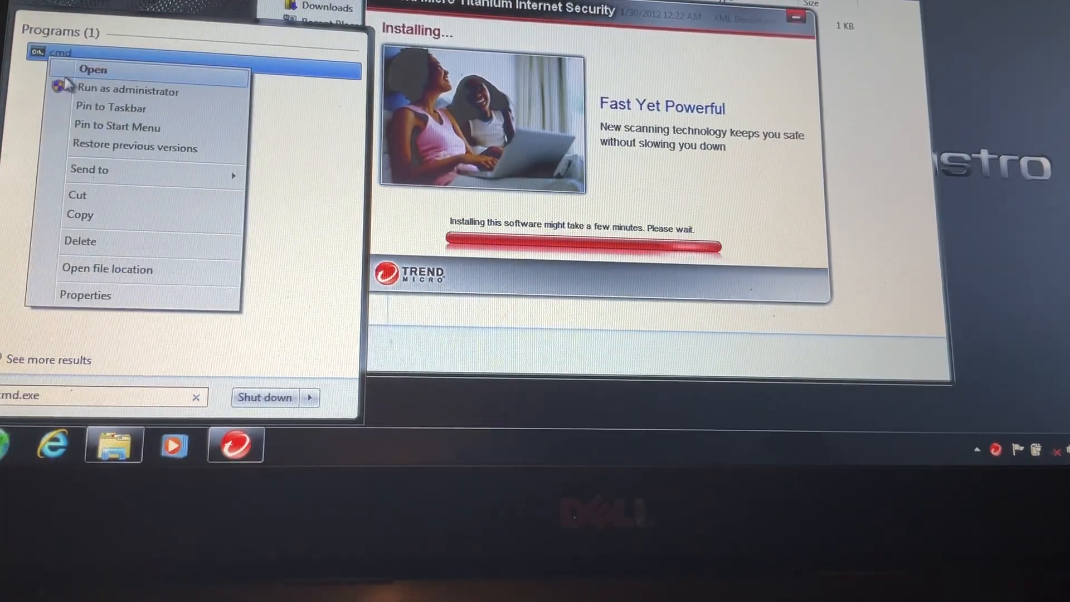
click(92, 69)
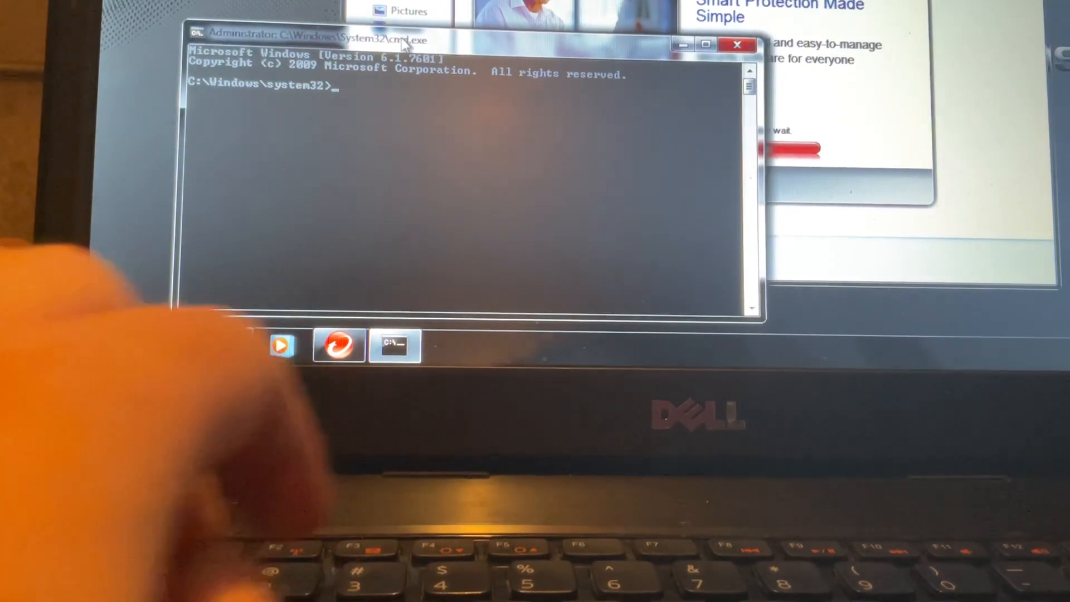
Enter dism /get-wiminfo /wimfile:"D:\sources\install.wim" to list the image's editions.
text(dism)
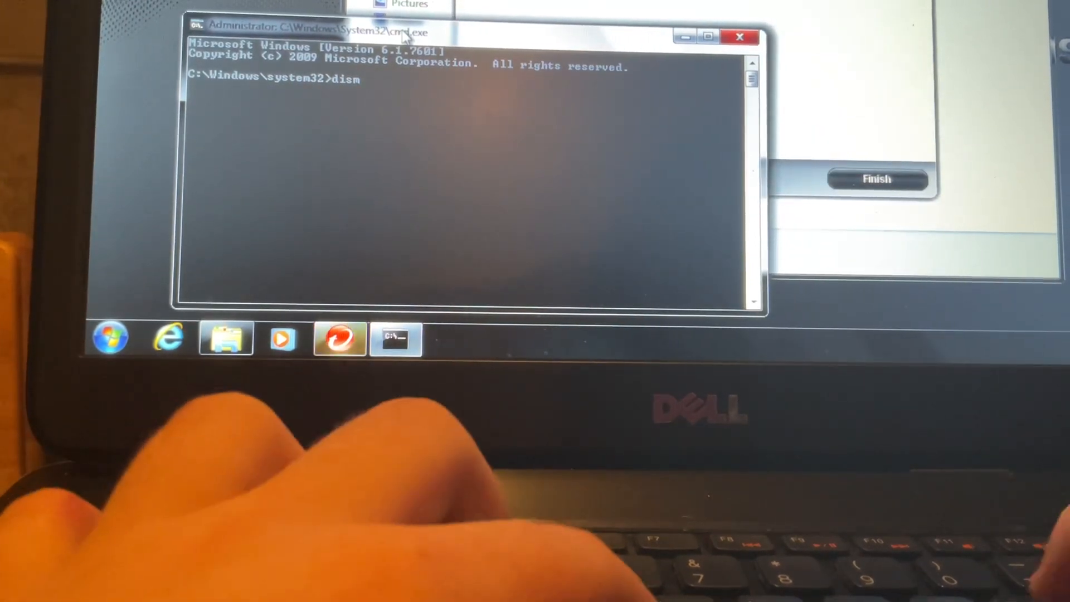
text(/)
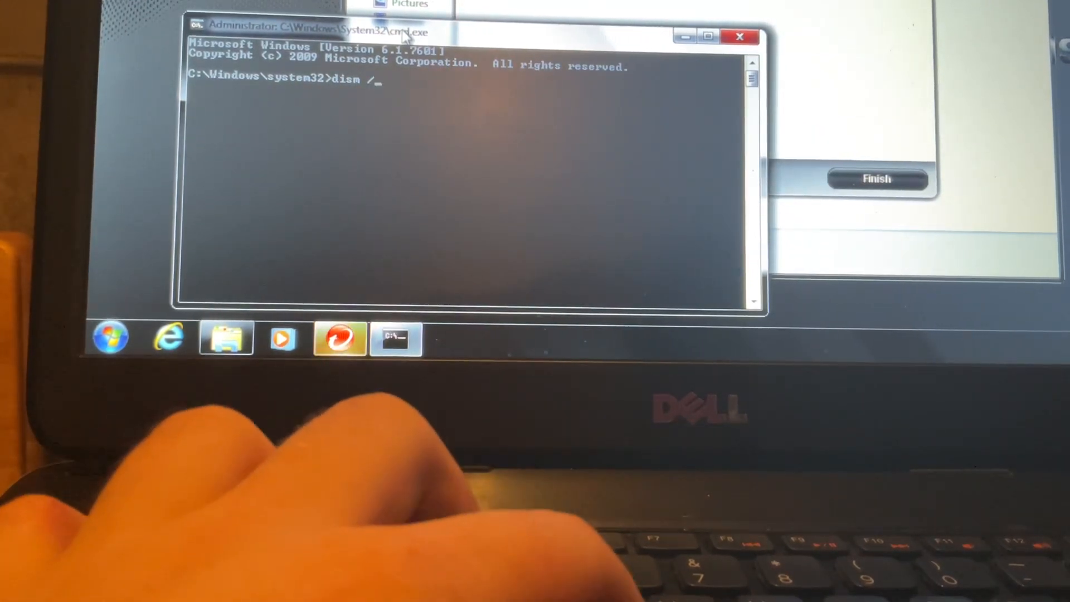
text(get-wi)
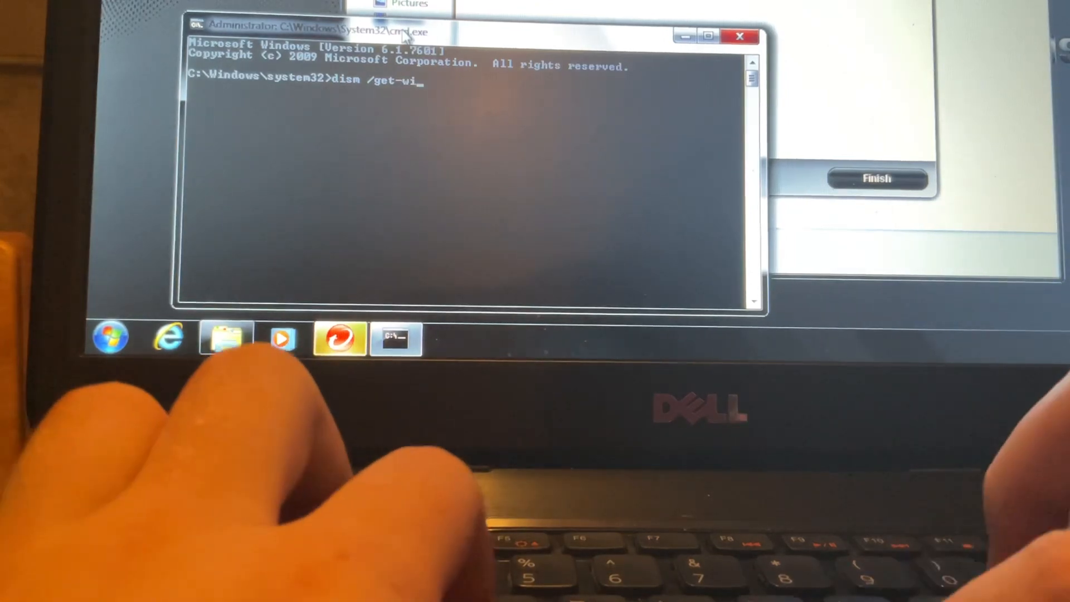
text(minfo)
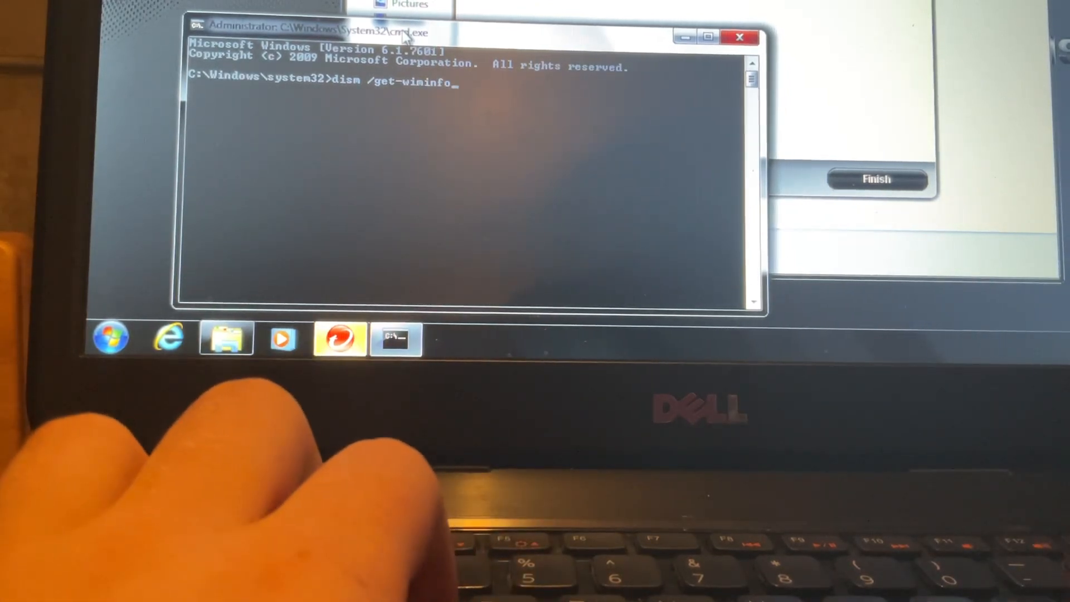
text(/wimfile)
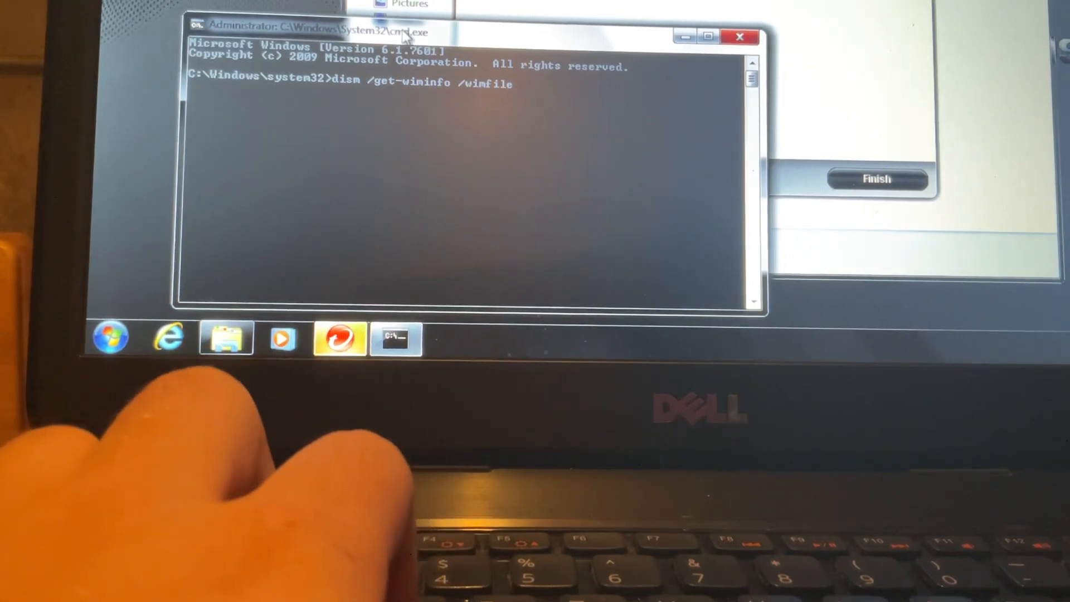
text("D:)
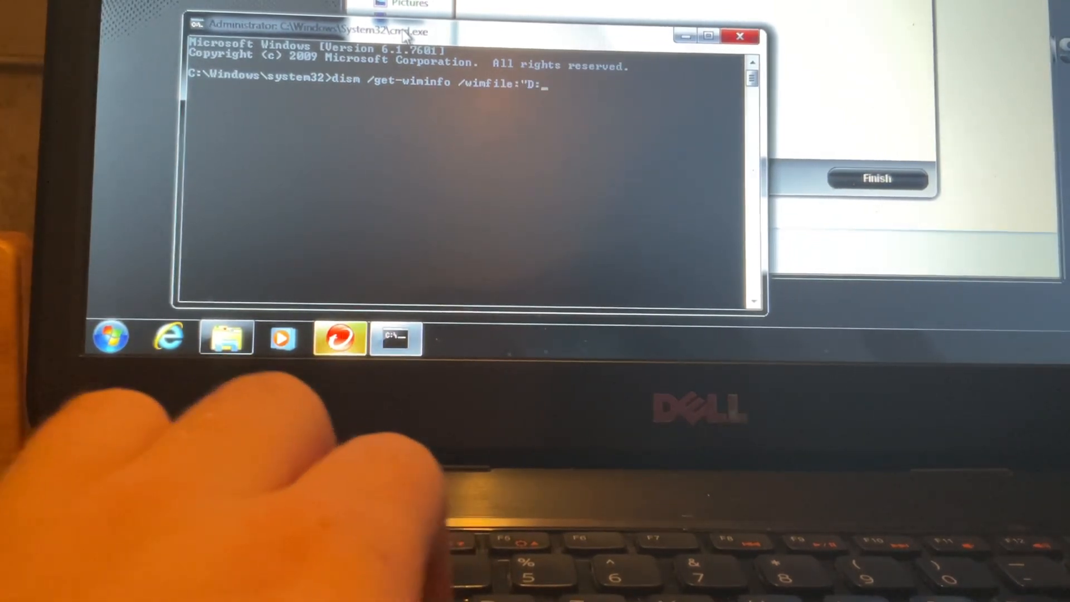
text(sources)
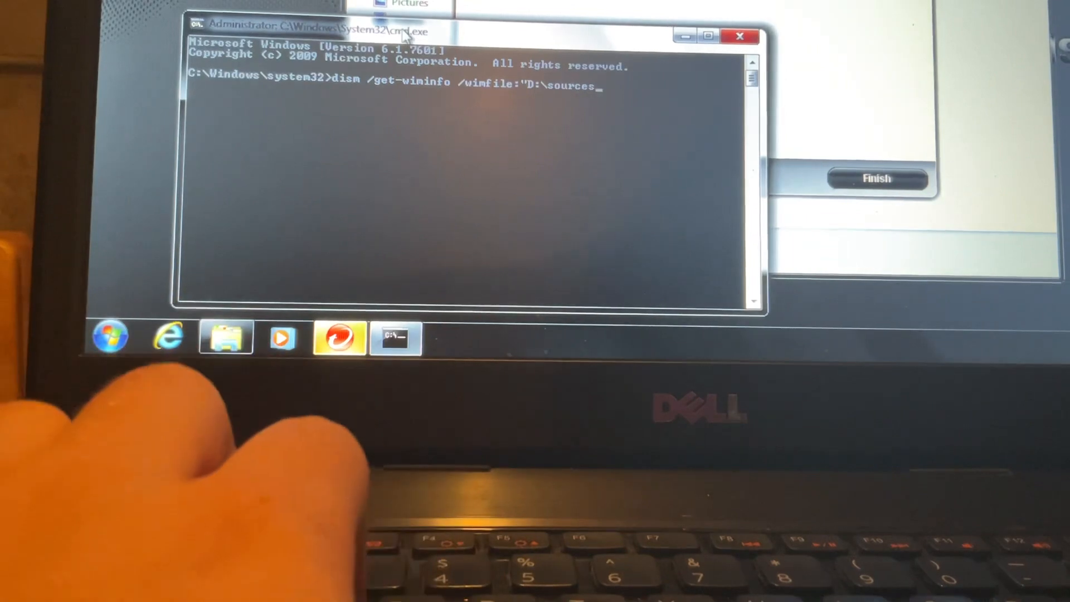
text(install.)
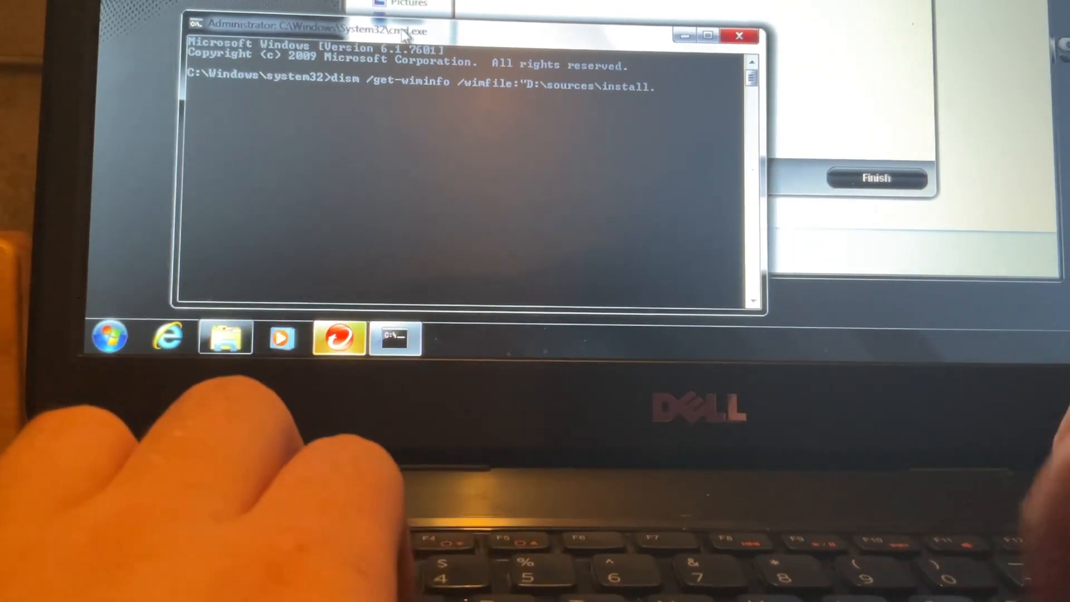
text(.wim)
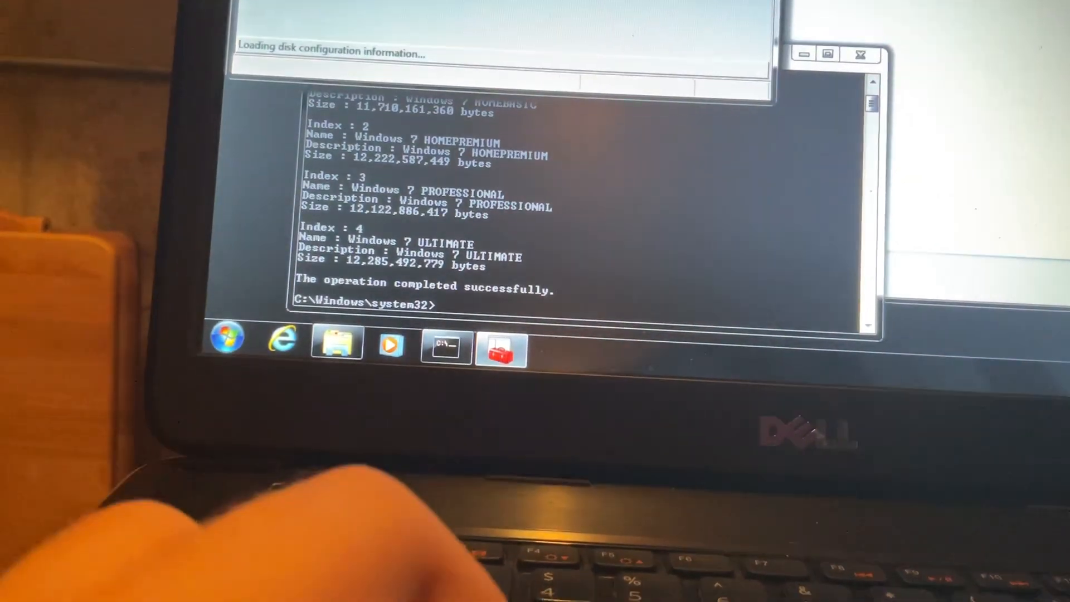
Shrink OS (C:) by 16000 MB and create a 15.62 GB NTFS New Volume (E:) in the freed space.
right_click(544, 119)
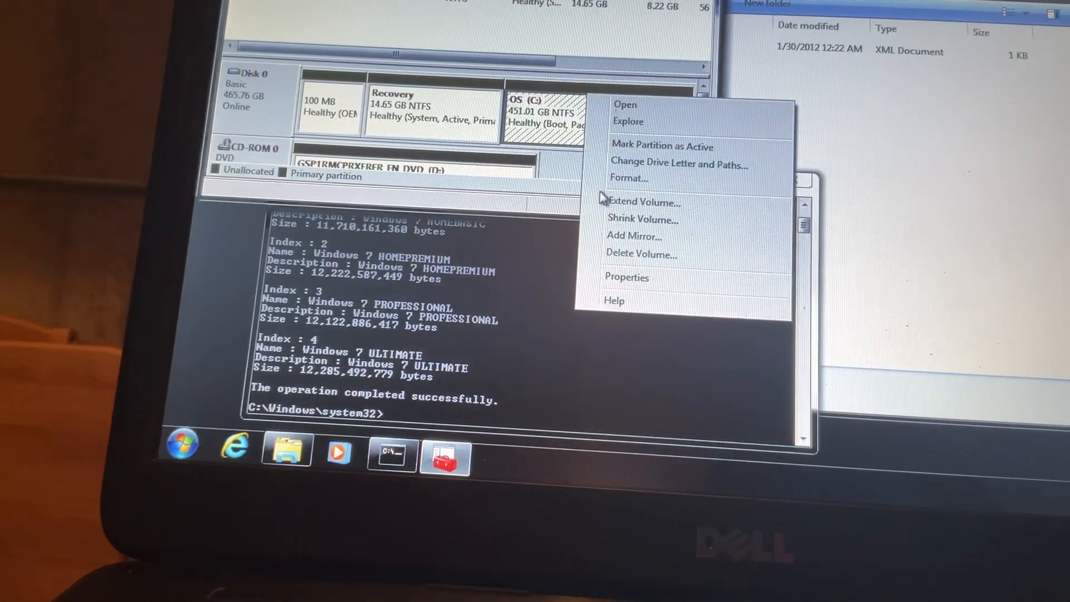
click(642, 220)
text(16000)
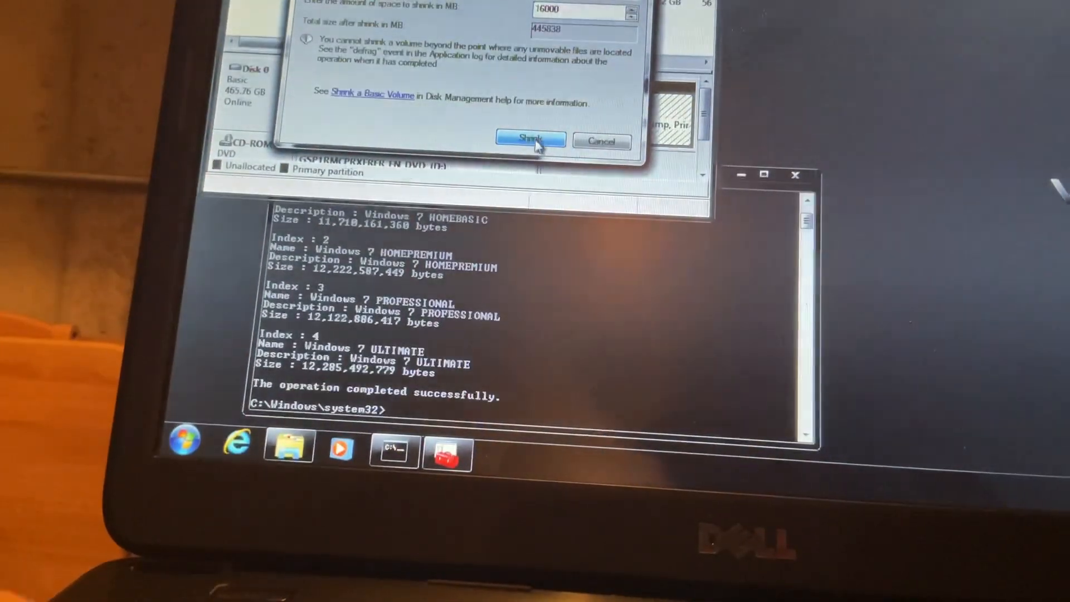
click(530, 140)
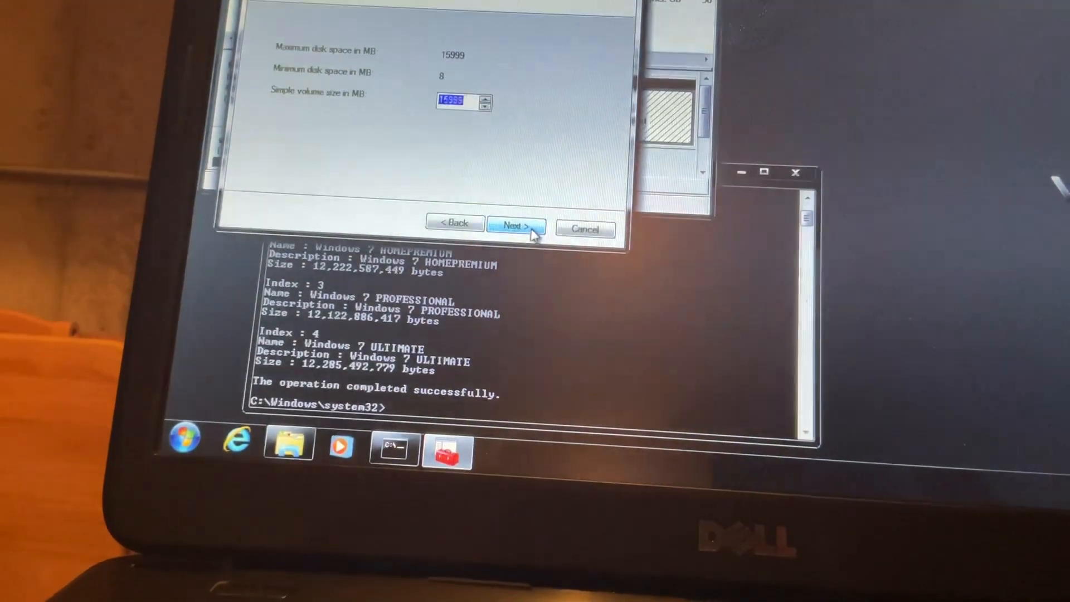
click(514, 226)
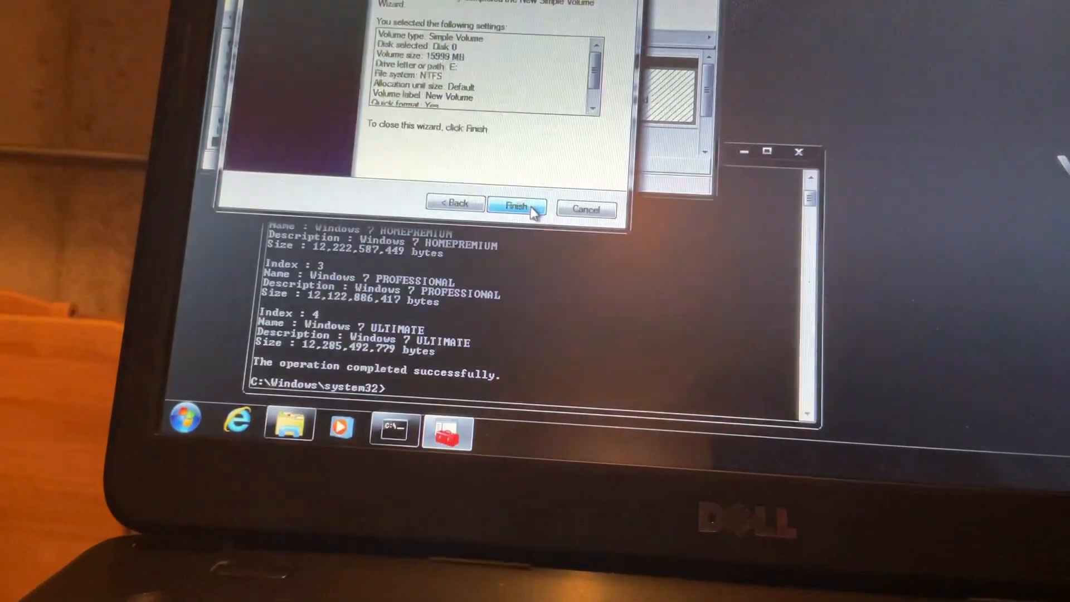
click(516, 205)
text(dism)
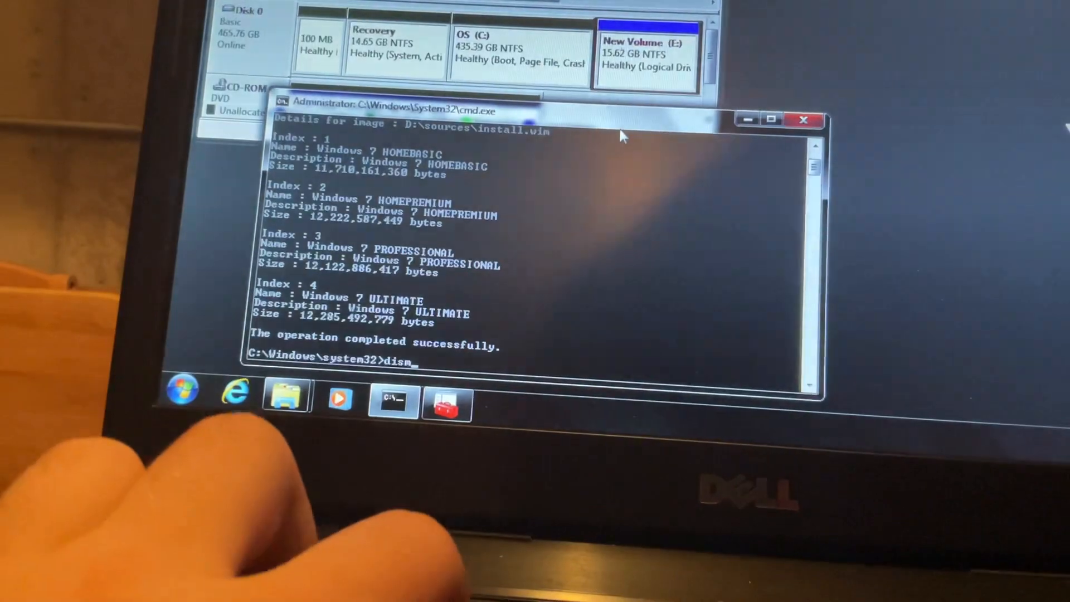
Run dism /Mount-Wim with WimFile D:\sources\install.wim, index 3, MountDir E:\Backup, read-only.
text(/M)
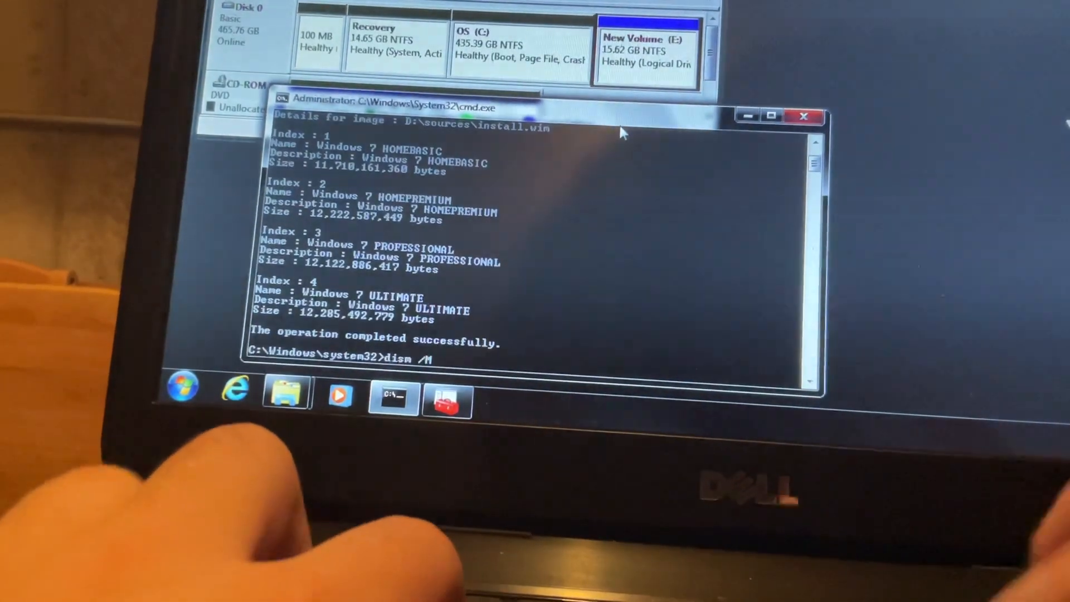
text(ount-Wim)
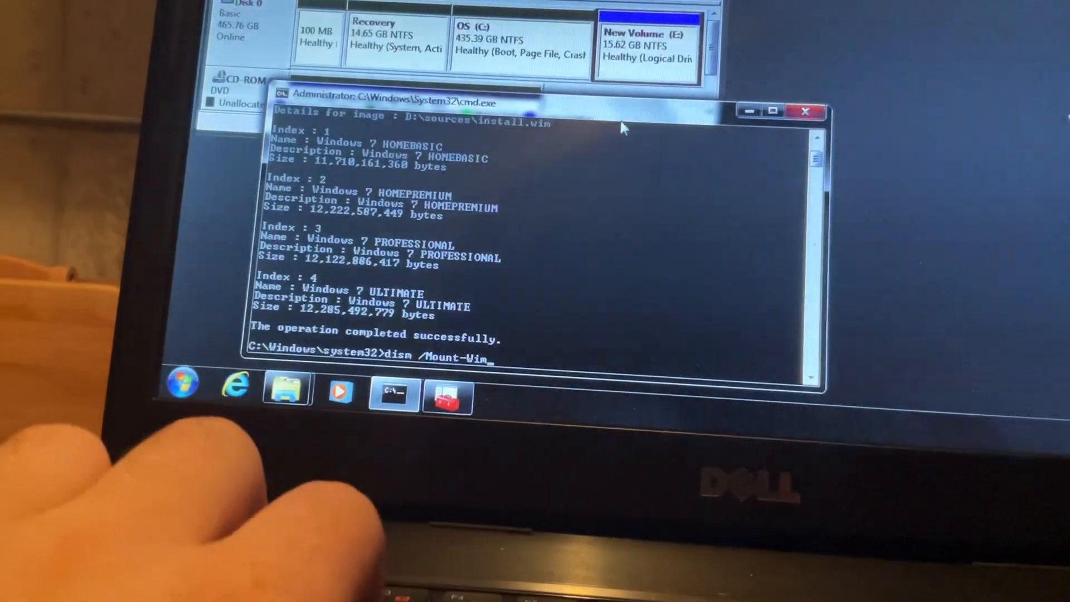
text(/)
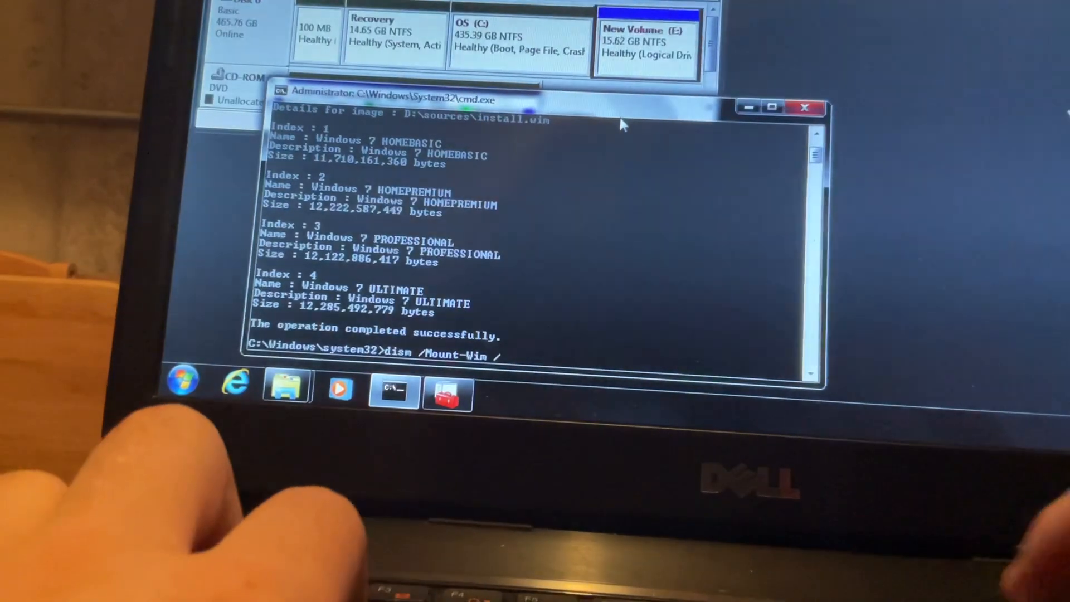
text(WimFile)
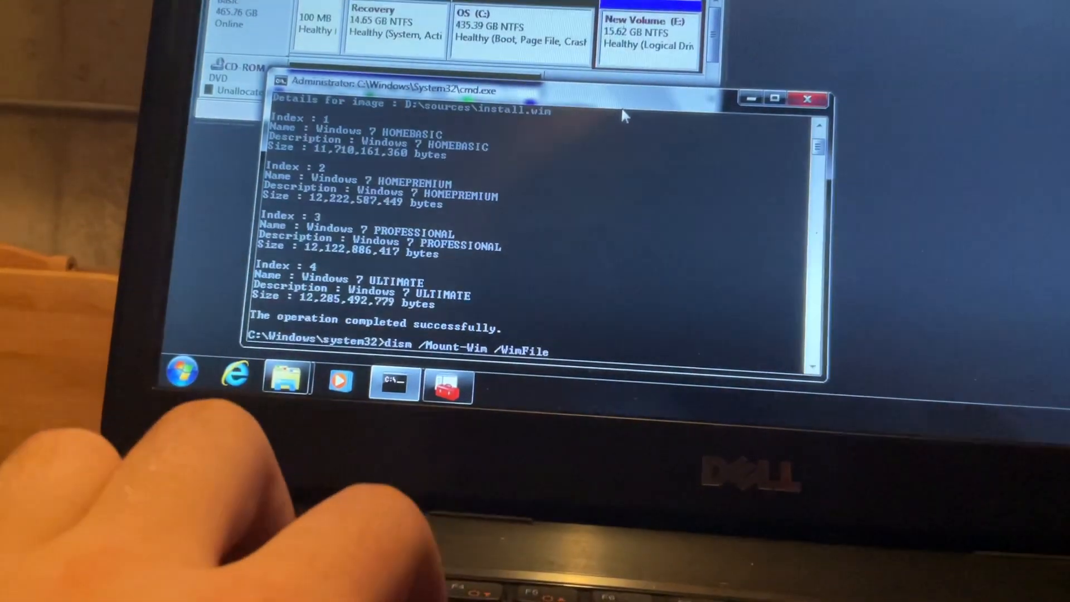
text(:"D:\)
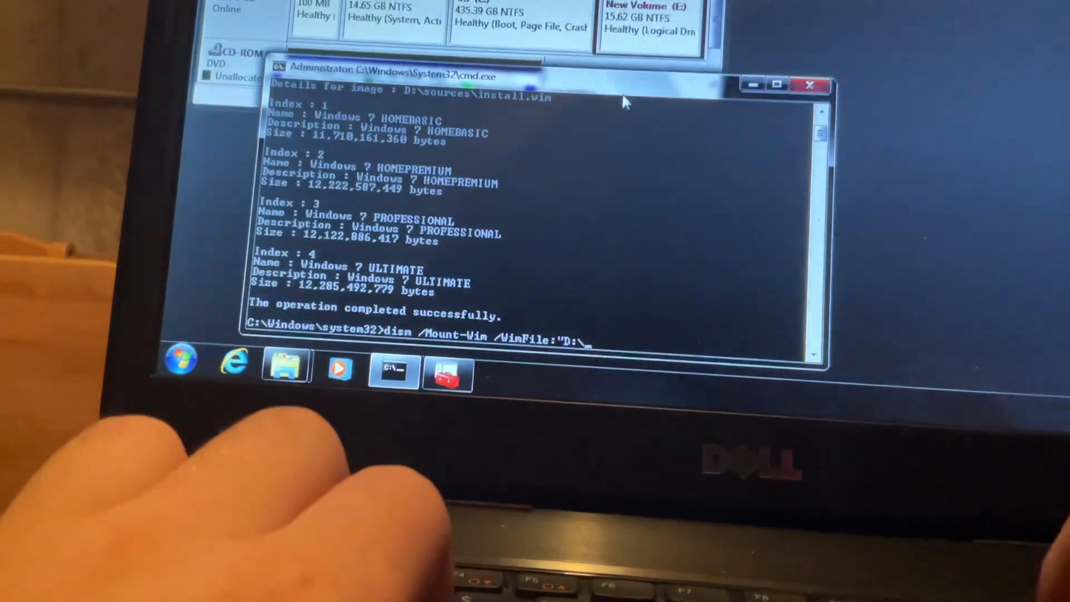
text(sources\install.wim" /index:3 /)
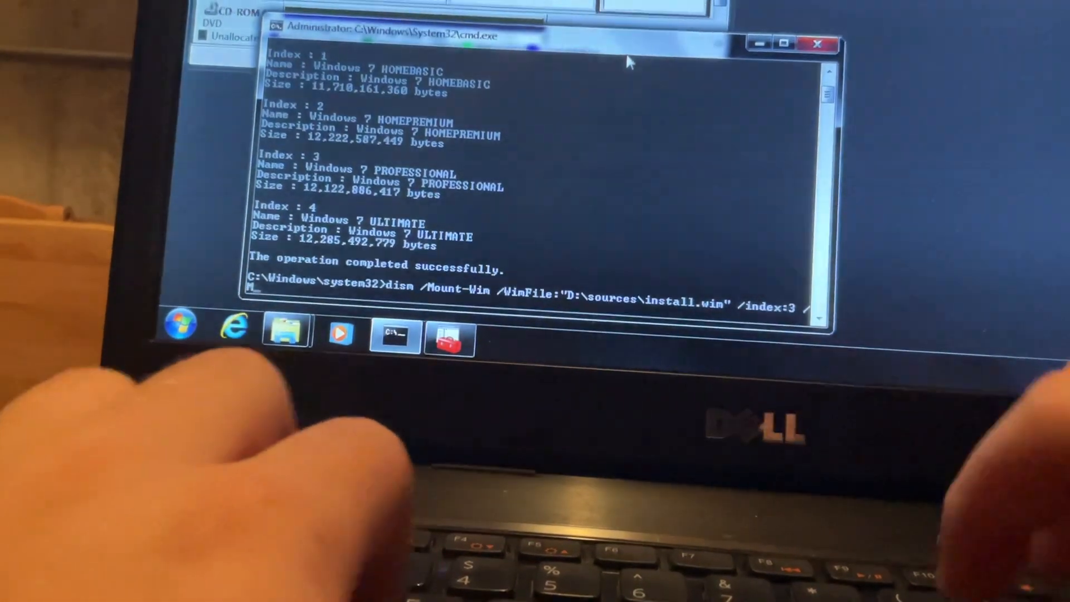
text(MountDir:"E:)
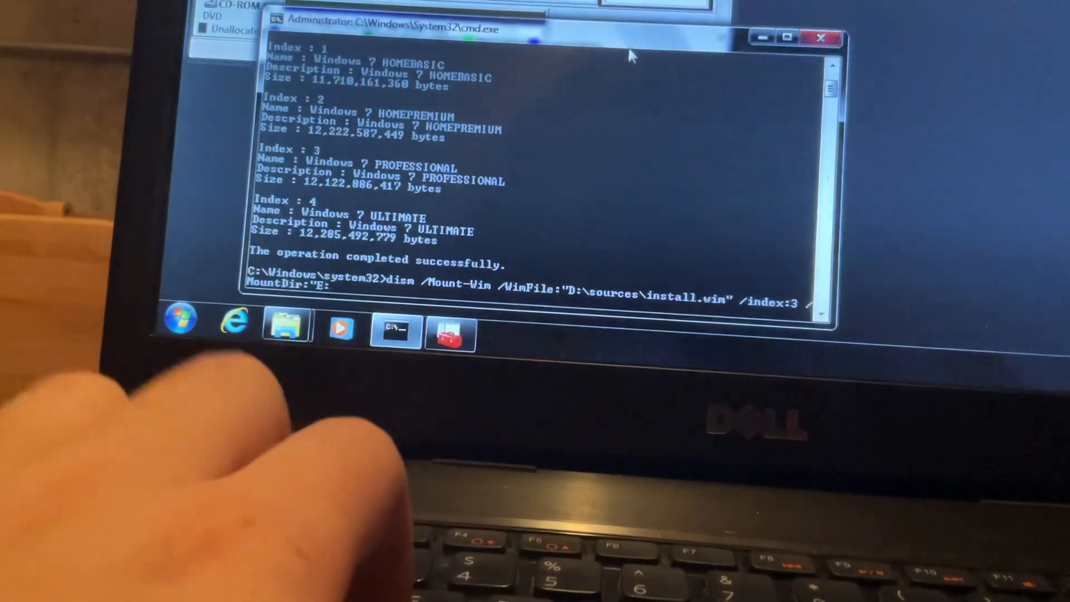
text(Backup)
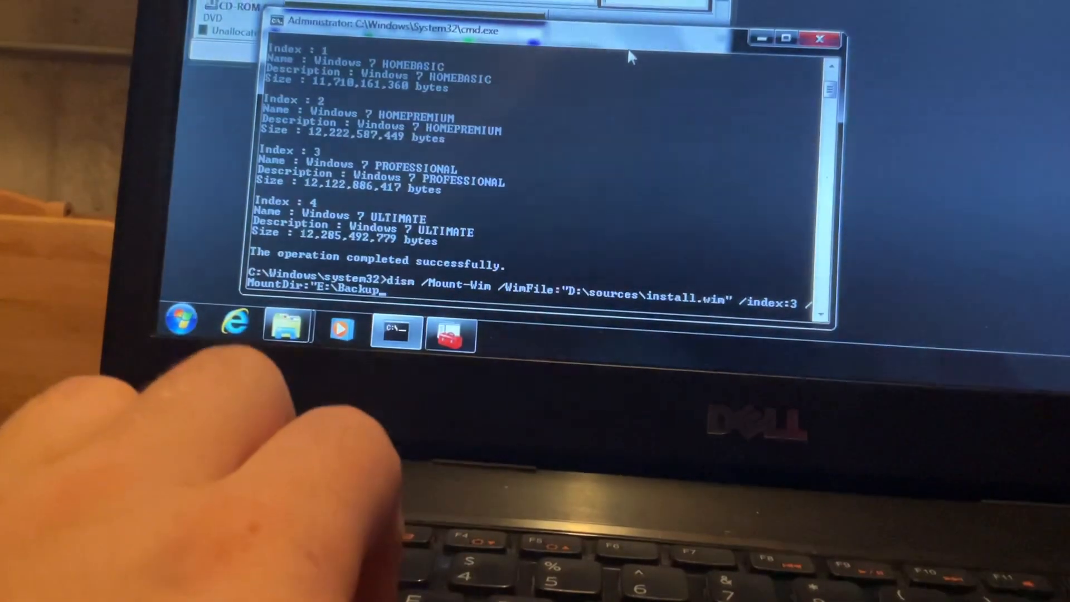
text(/read)
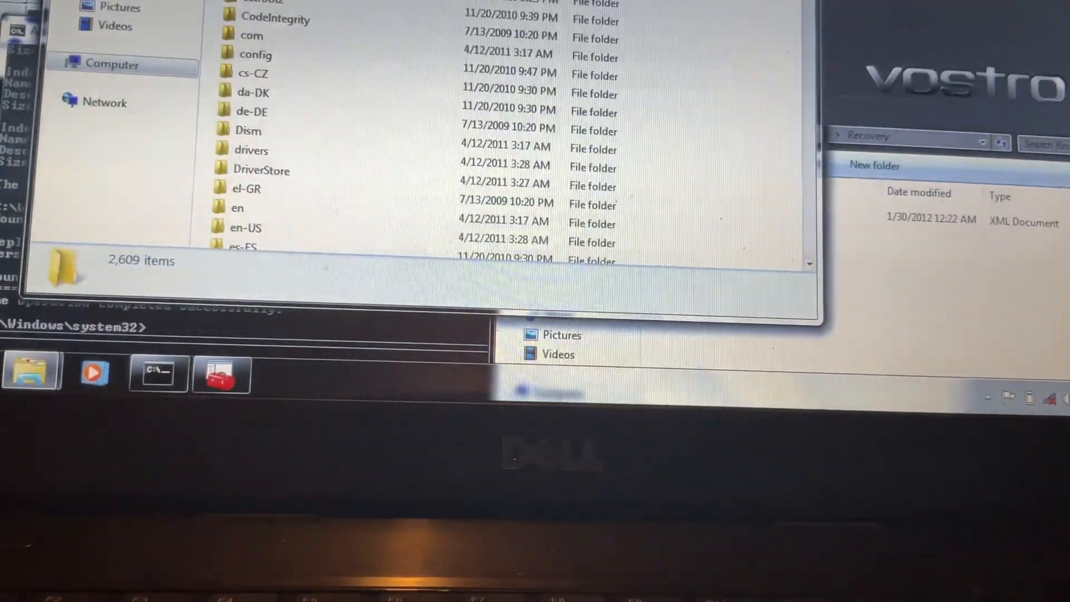
Copy winRE.wim from E:\Backup's Recovery folder into C:\Windows\System32\Recovery with administrator permission.
scroll(down, 3)
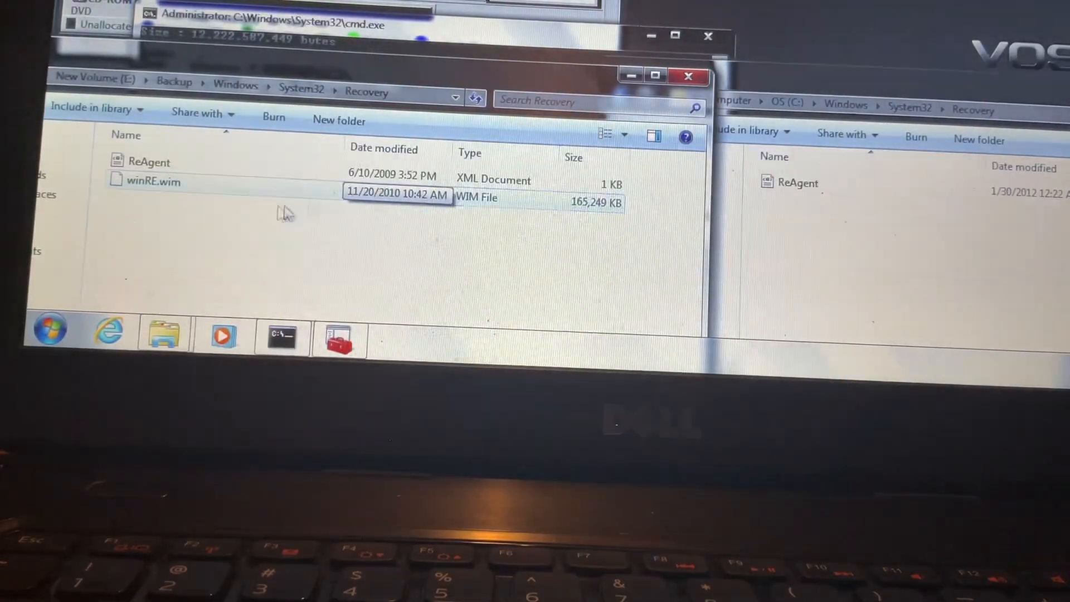
click(154, 182)
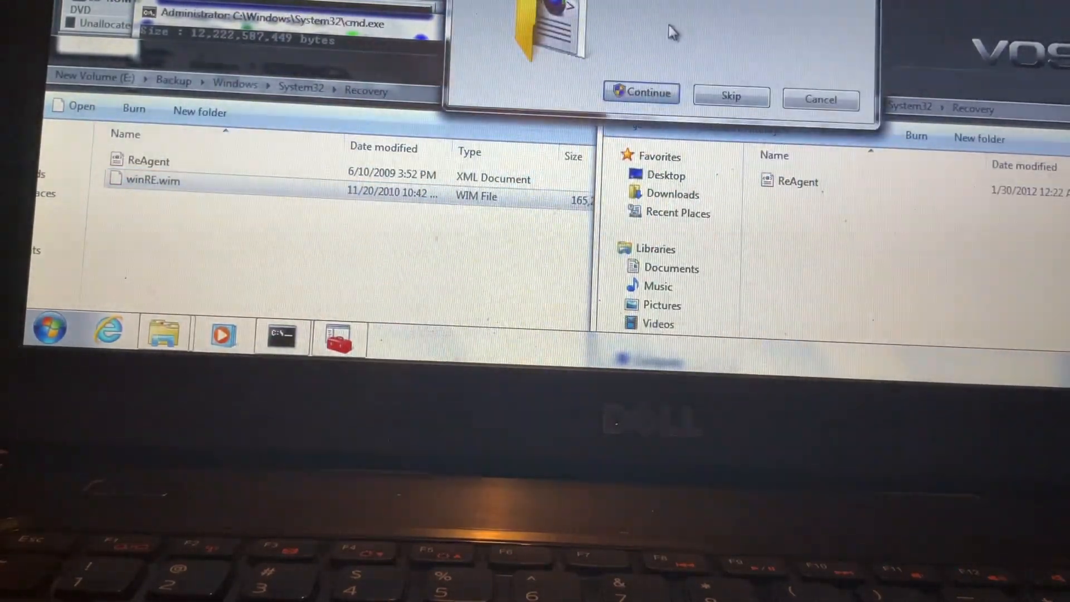
click(642, 92)
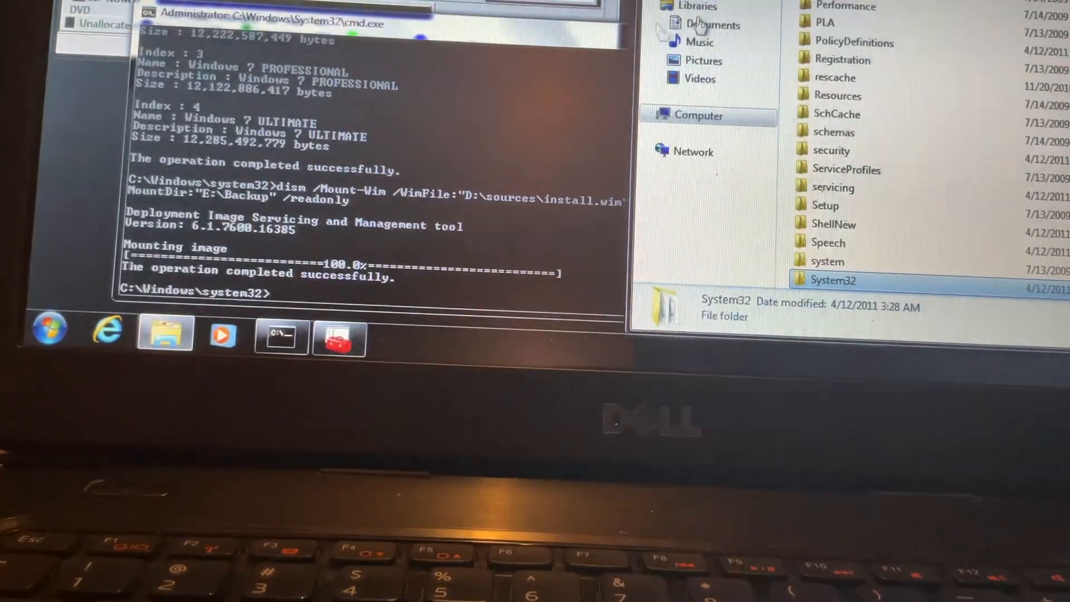
double_click(833, 280)
text(dism /)
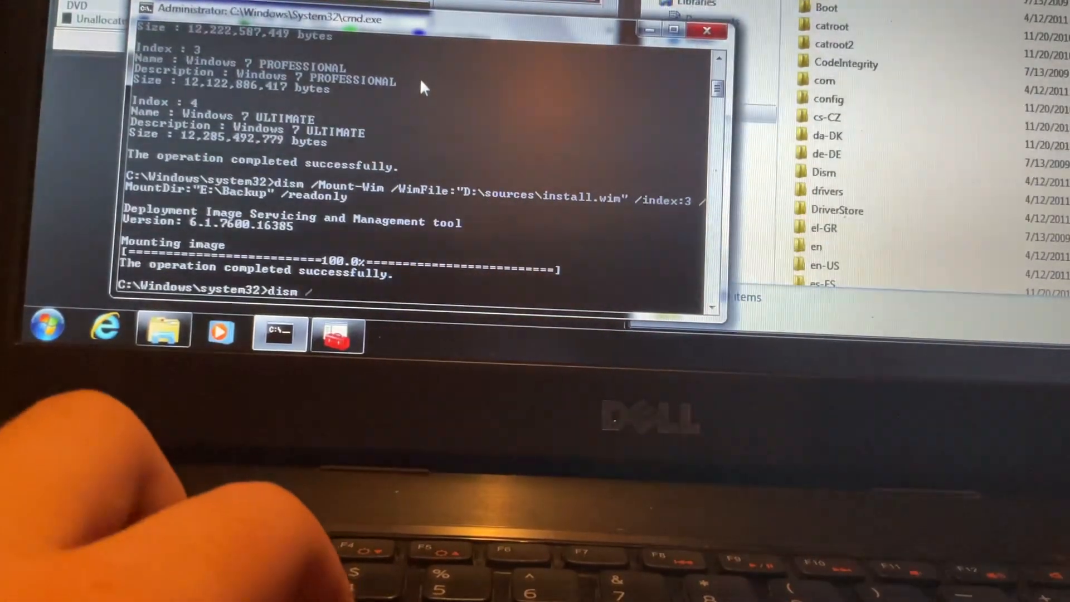
Run dism /unmount-wim /mountdir:"E:\Backup" /discard to unmount the image without saving changes.
text(unmount-)
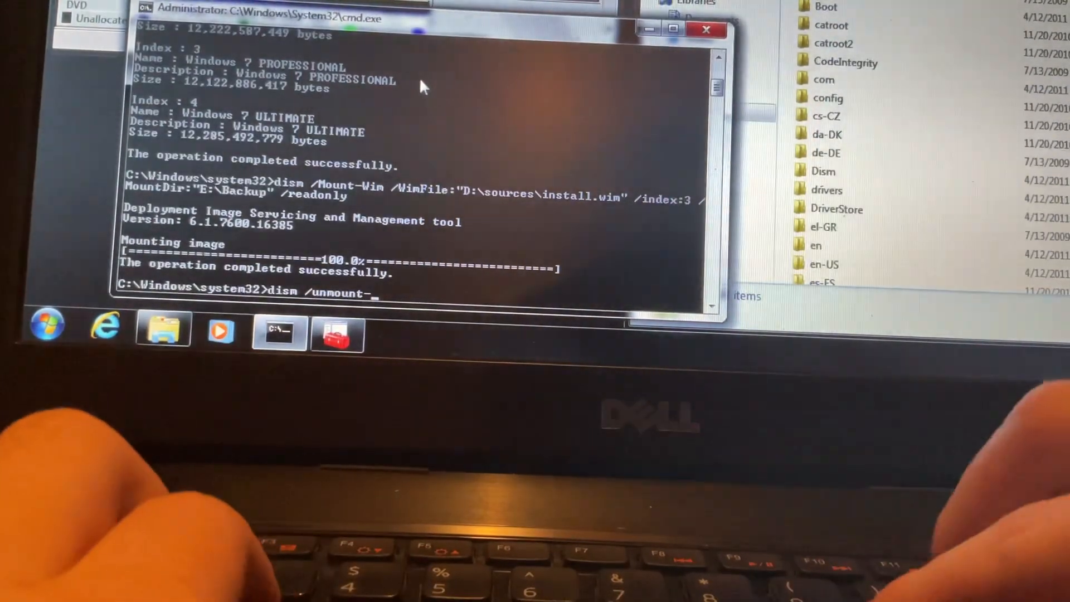
text(wim)
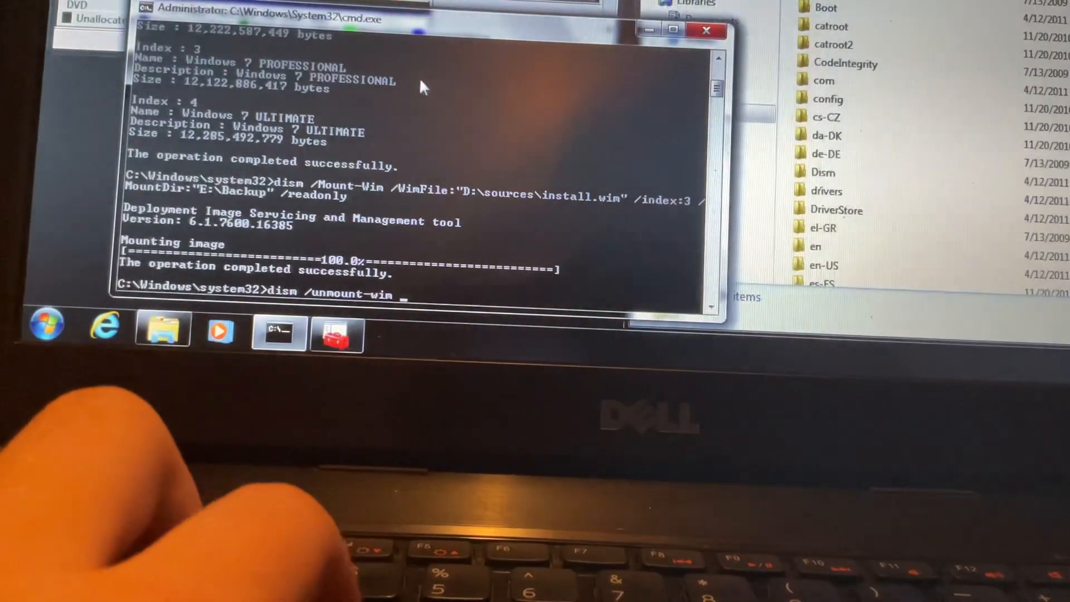
text(/mountdir:)
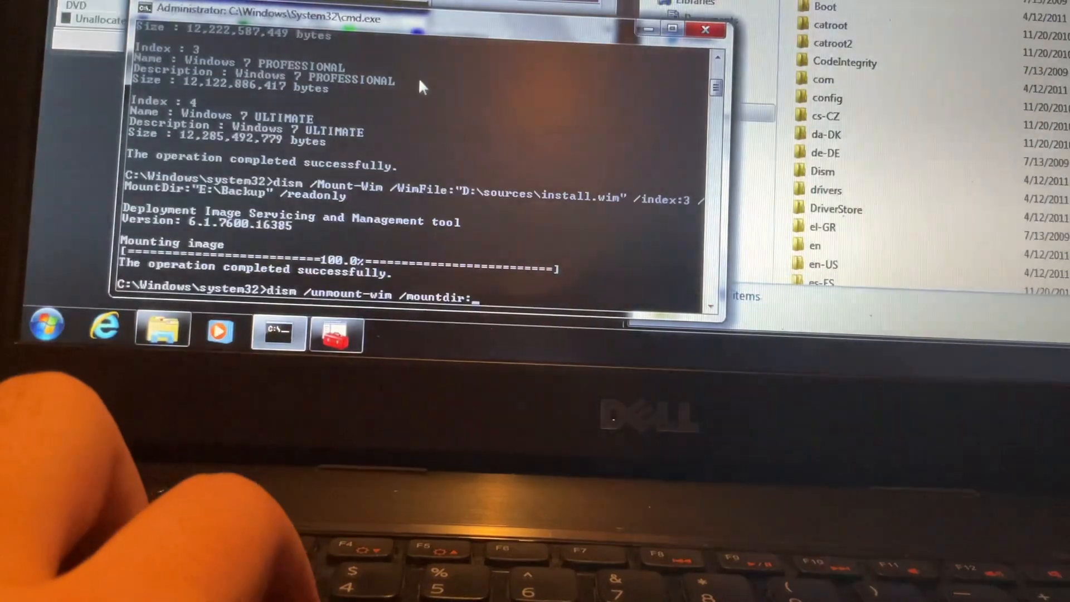
text("E:\)
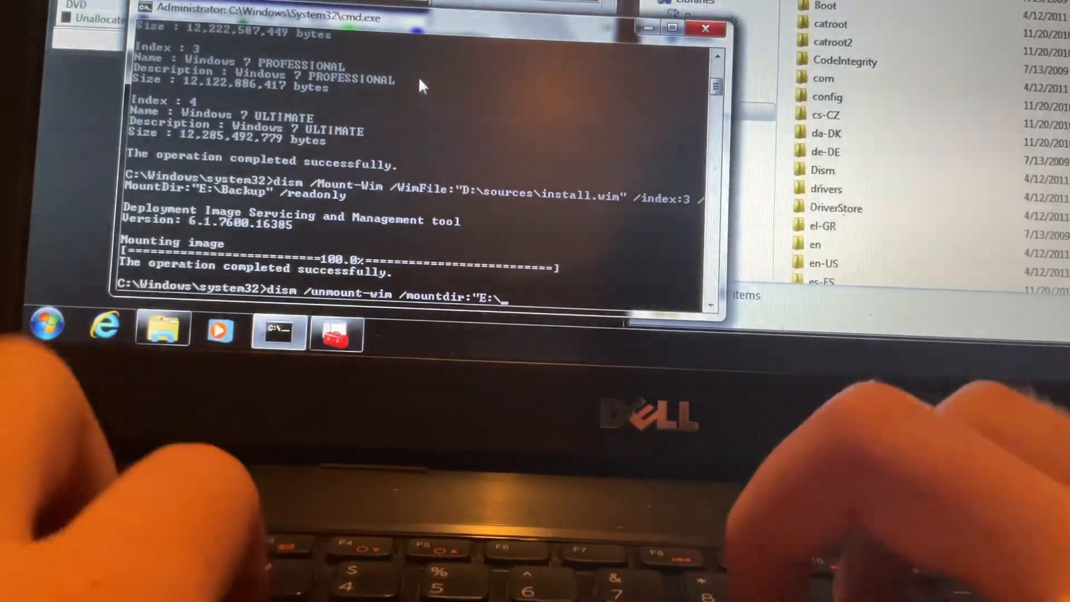
text(Backup)
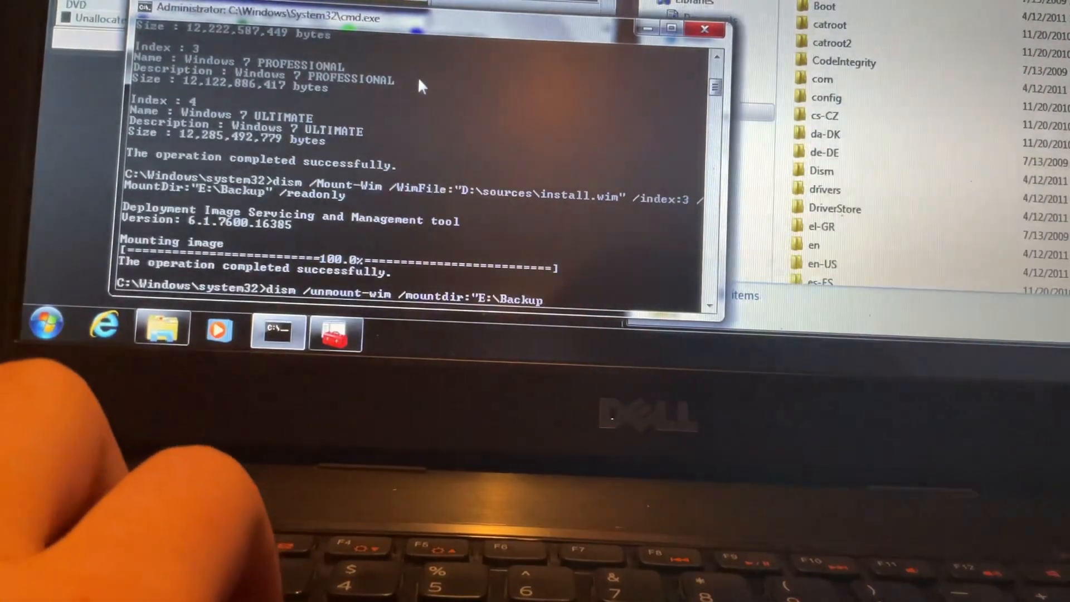
text(/discard)
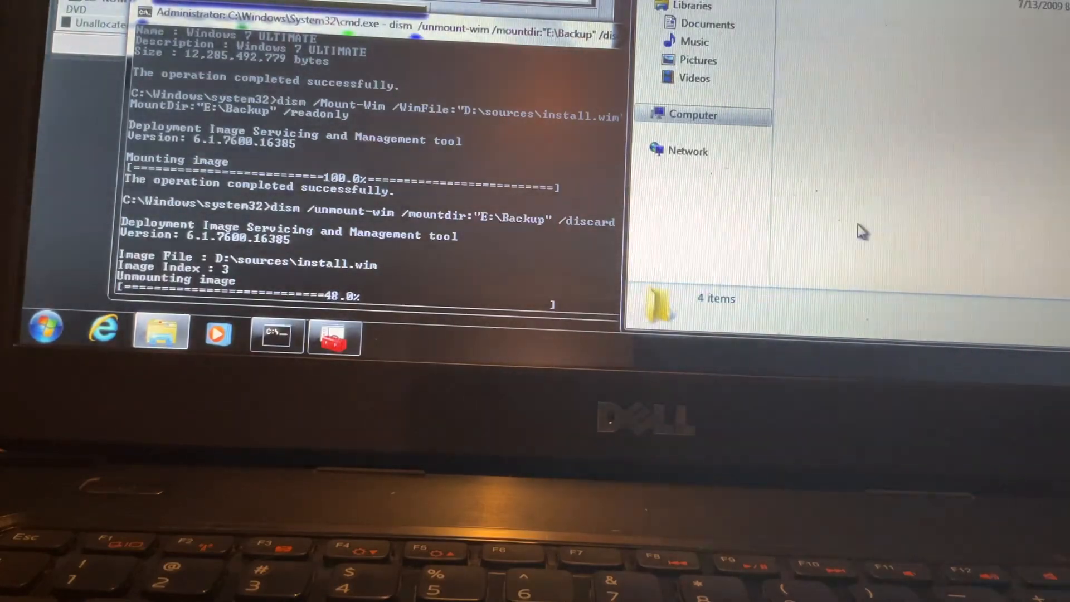
Delete New Volume (E:) and its leftover extended partition, leaving 15.63 GB unallocated after C:.
right_click(601, 225)
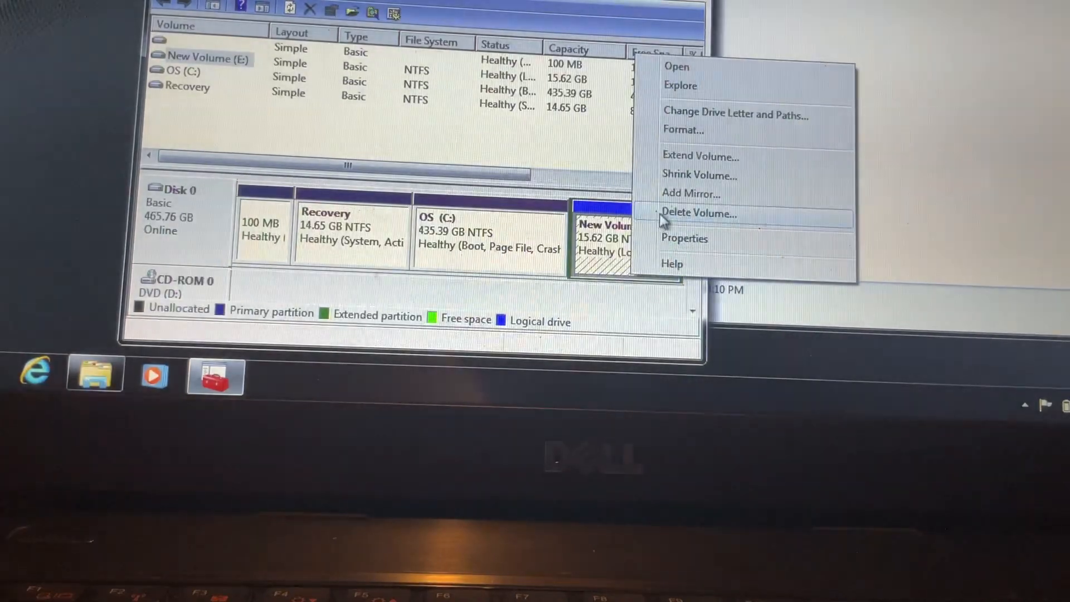
click(699, 213)
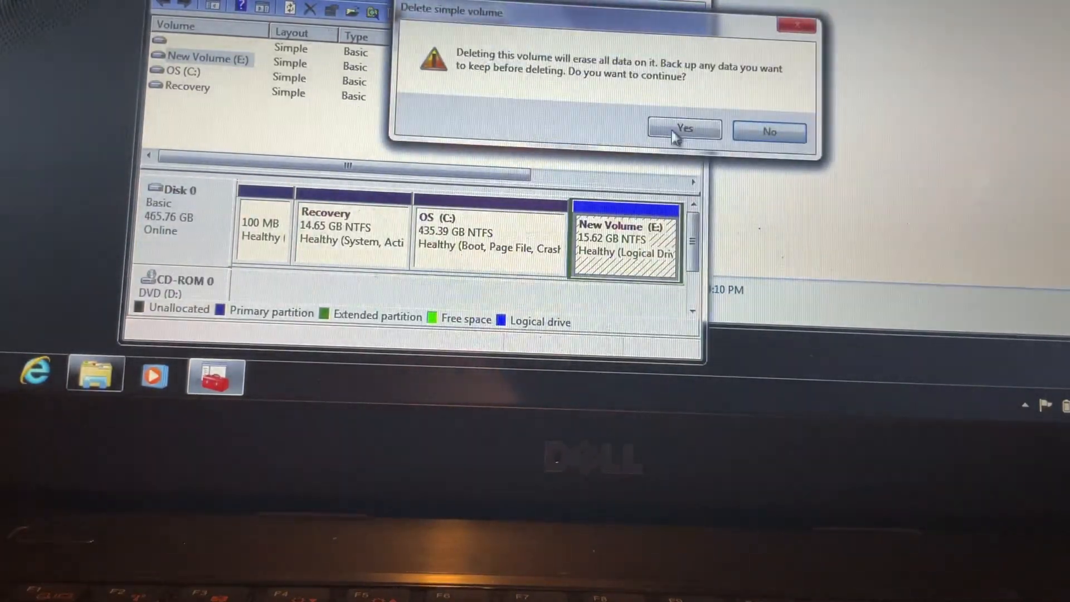
click(683, 132)
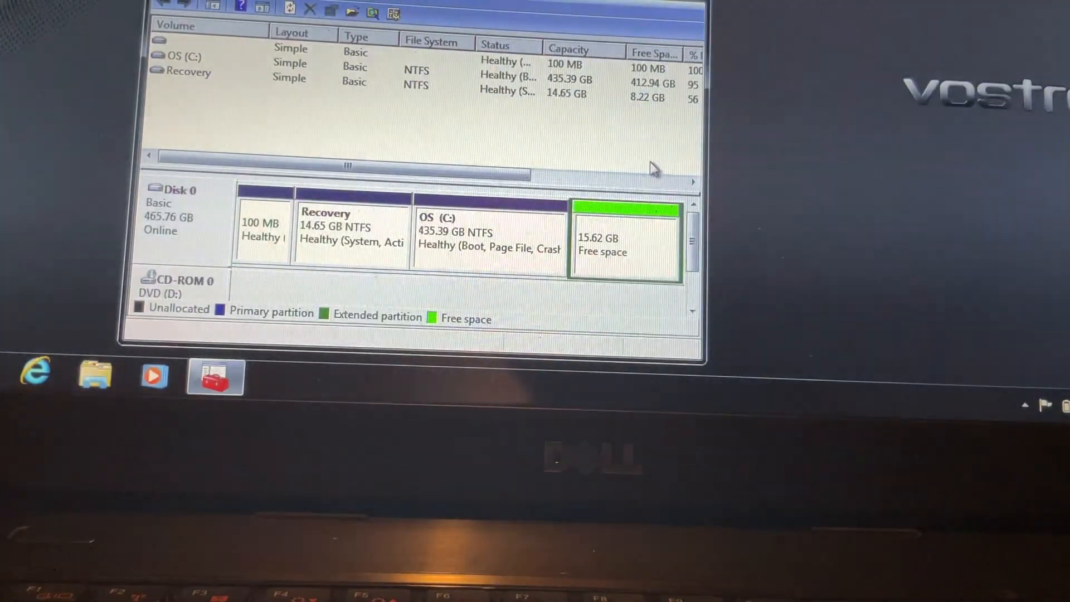
right_click(624, 245)
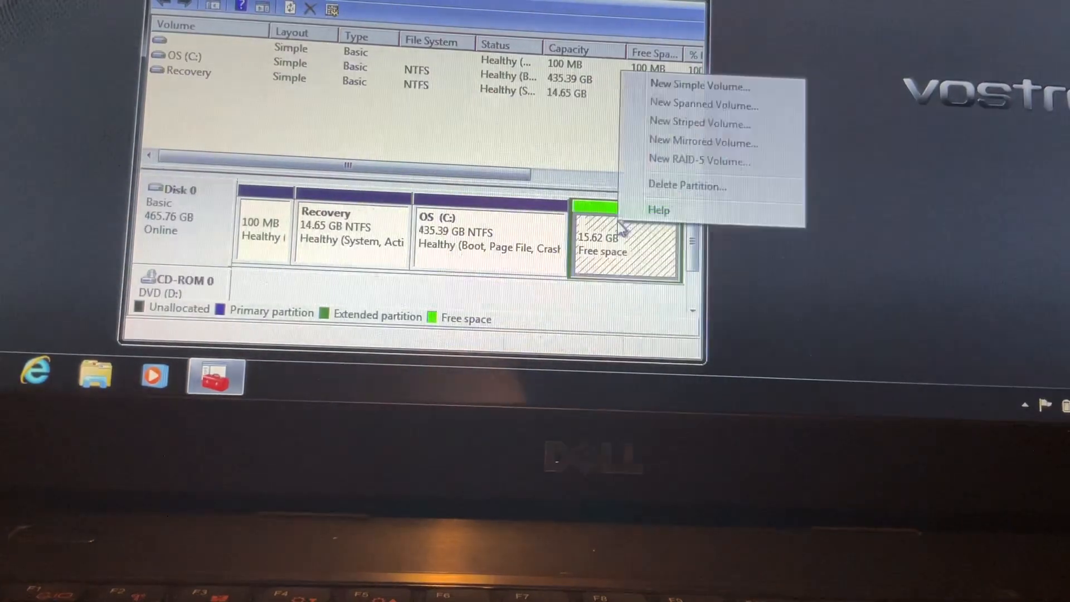
click(686, 186)
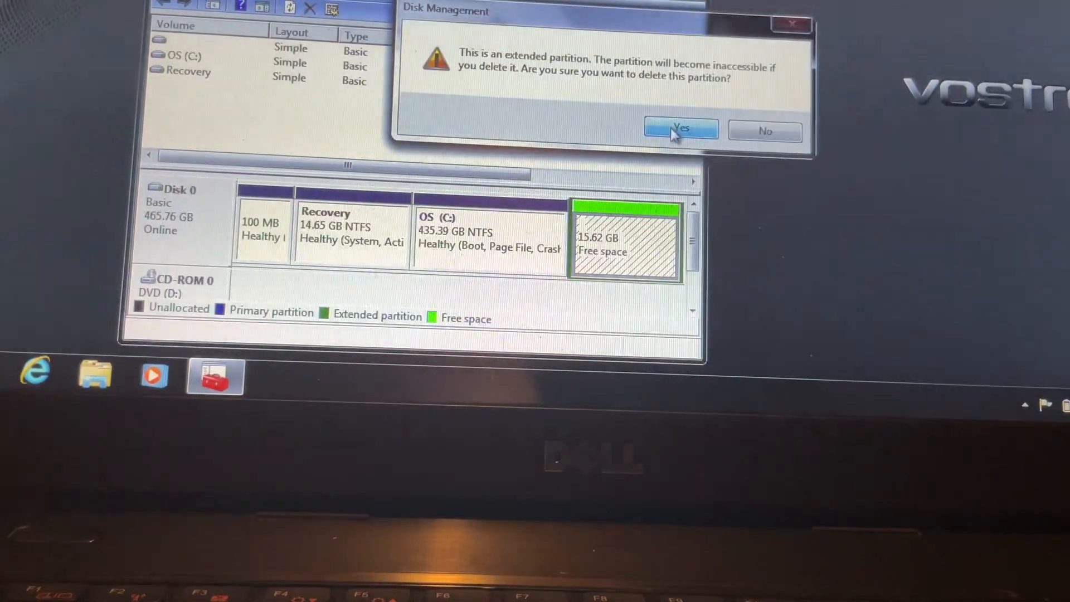
click(680, 129)
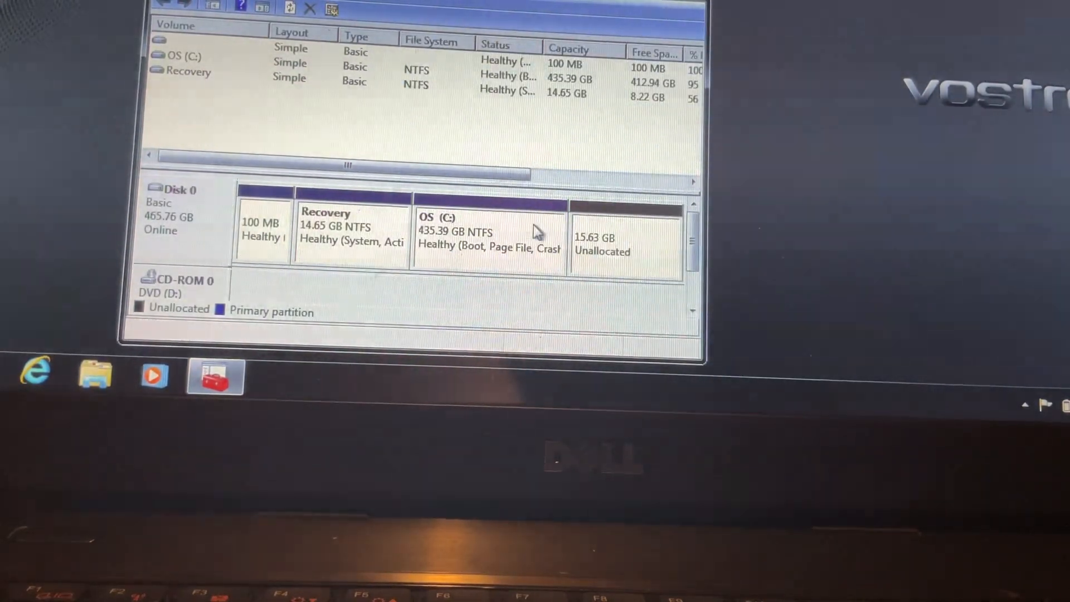
Extend OS (C:) by all 15999 MB of unallocated space, growing it to 451.01 GB.
right_click(488, 239)
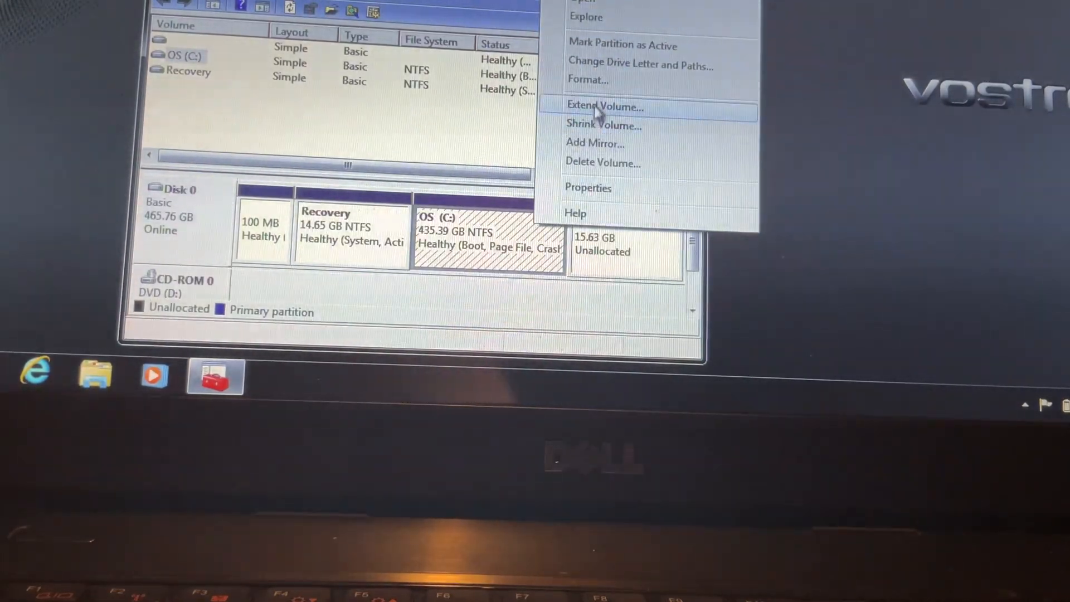
click(602, 107)
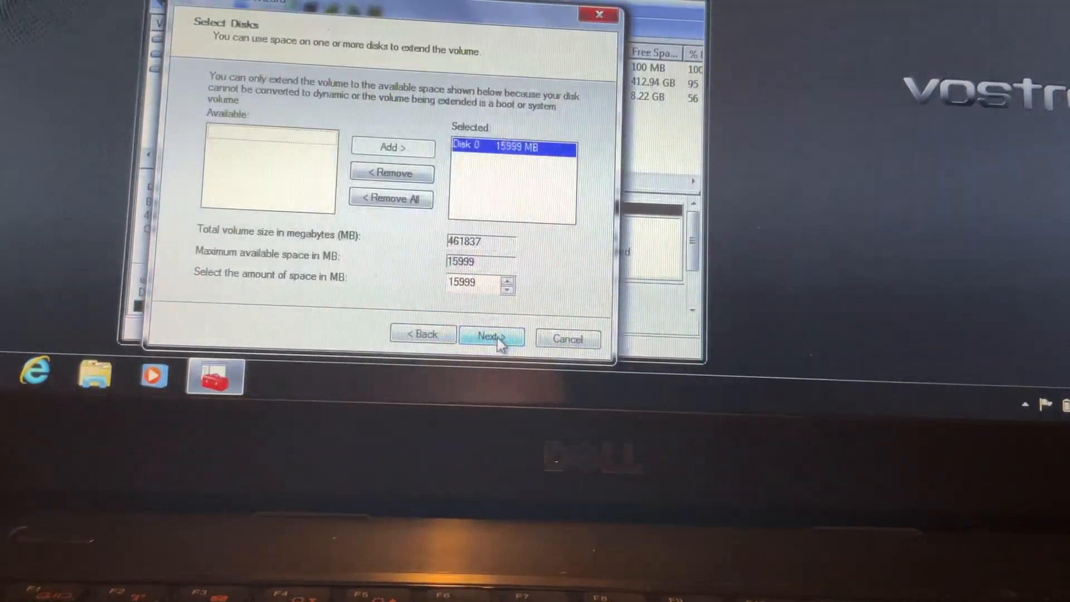
click(490, 339)
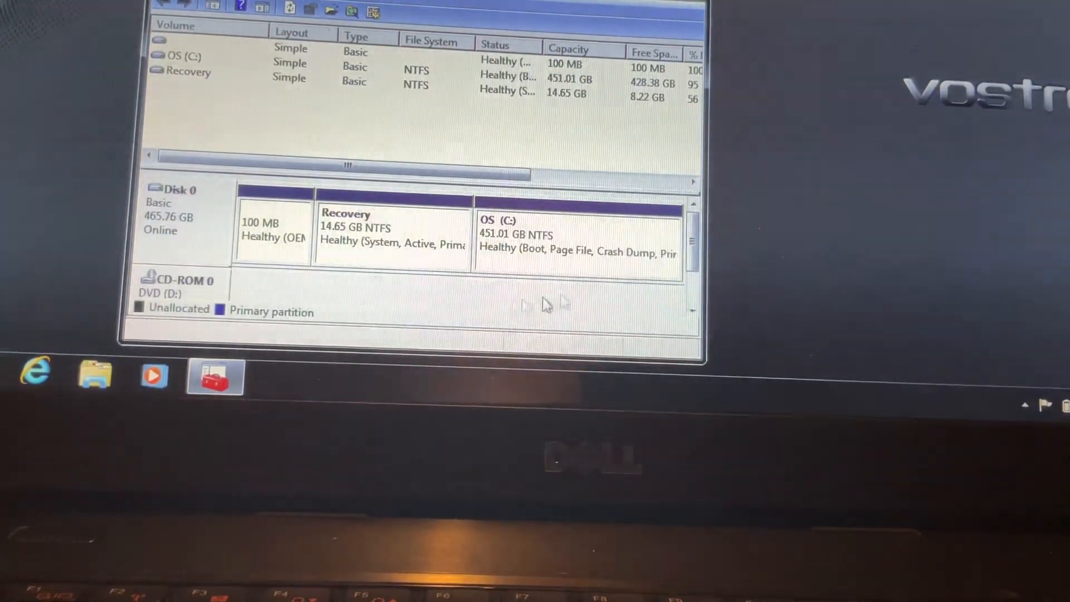
click(578, 235)
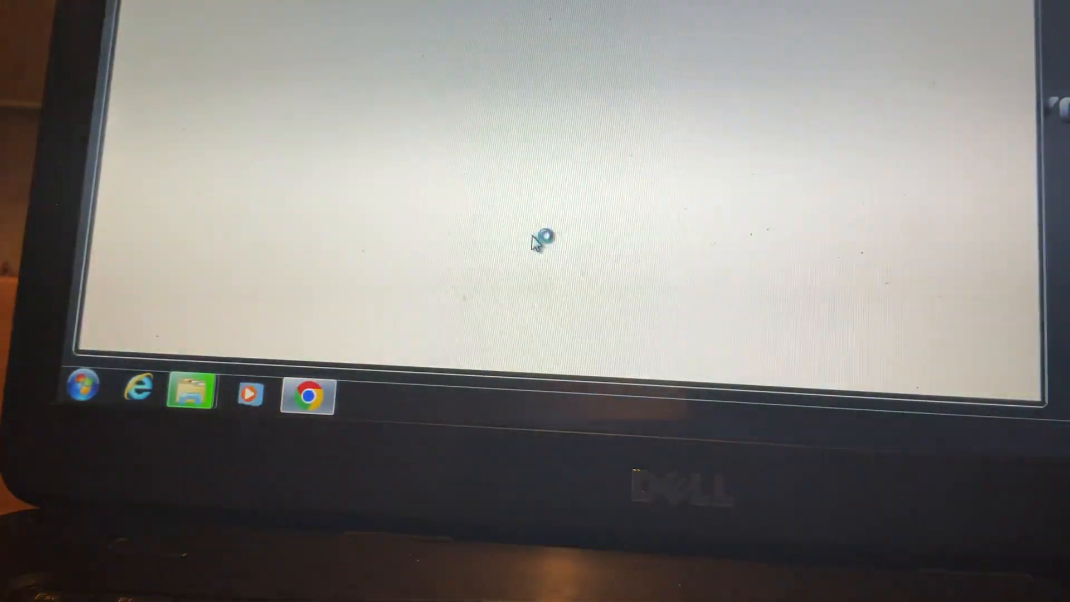
Launch the downloaded Audacity, OBS Studio and VLC installers, dismissing the archive integrity error.
click(309, 395)
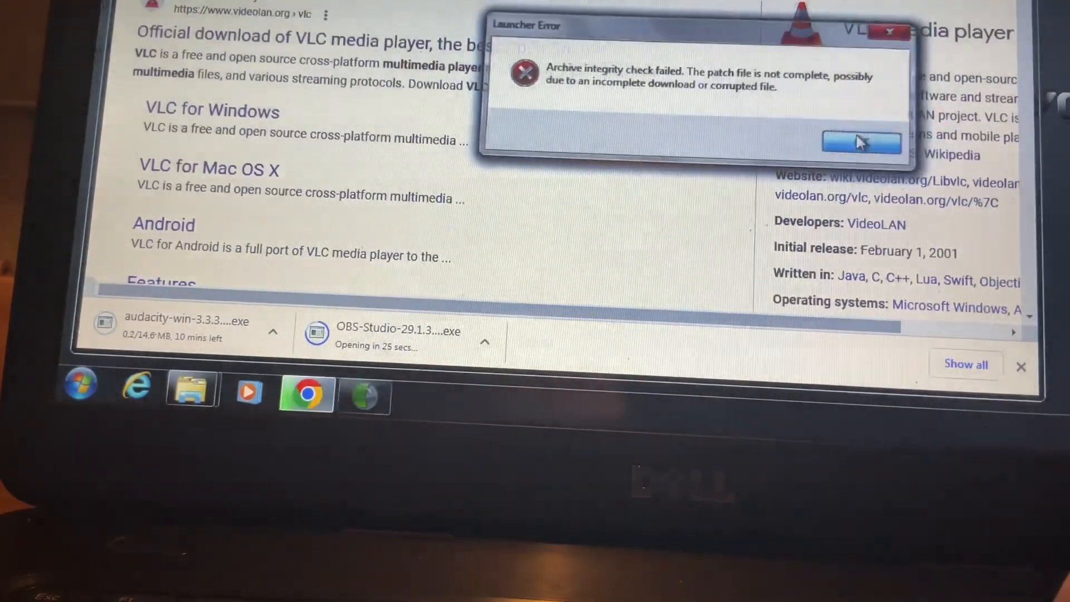
click(862, 141)
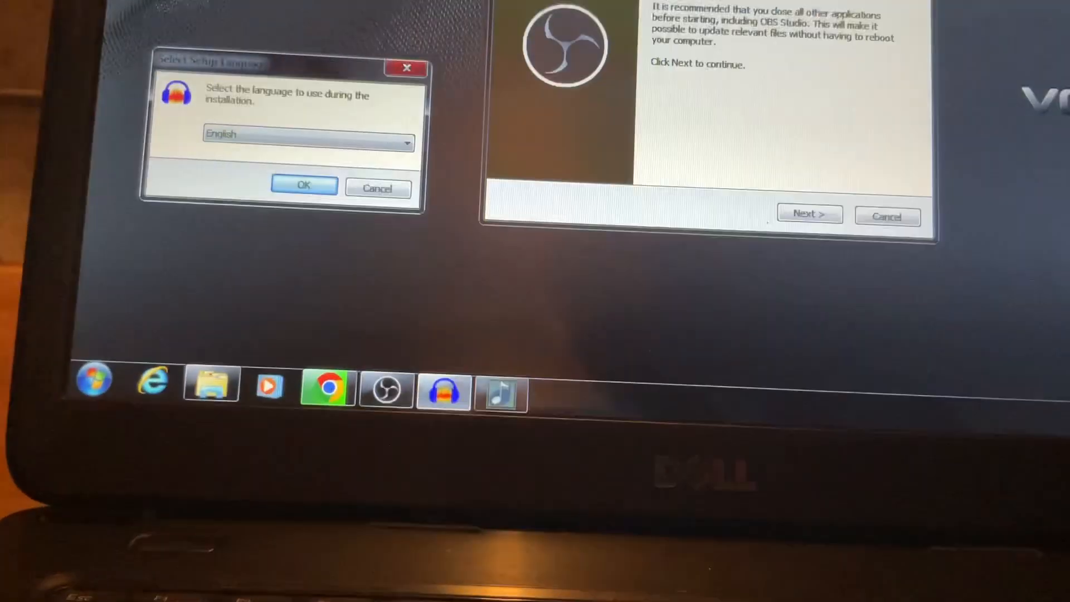
Install VLC and Audacity with default folders, dismissing Audacity's missing DLL error.
click(809, 213)
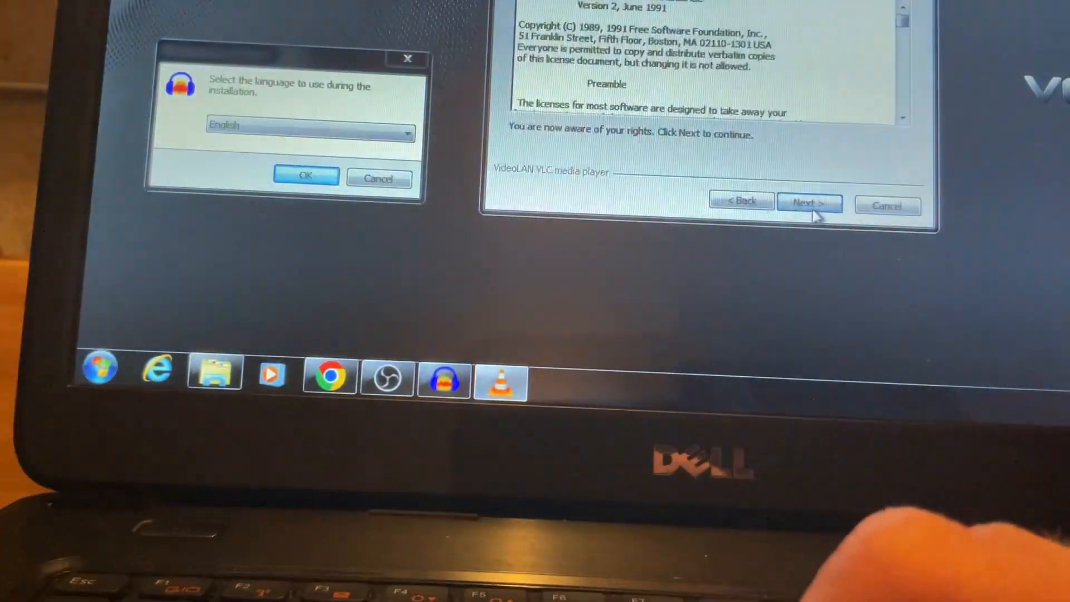
click(809, 201)
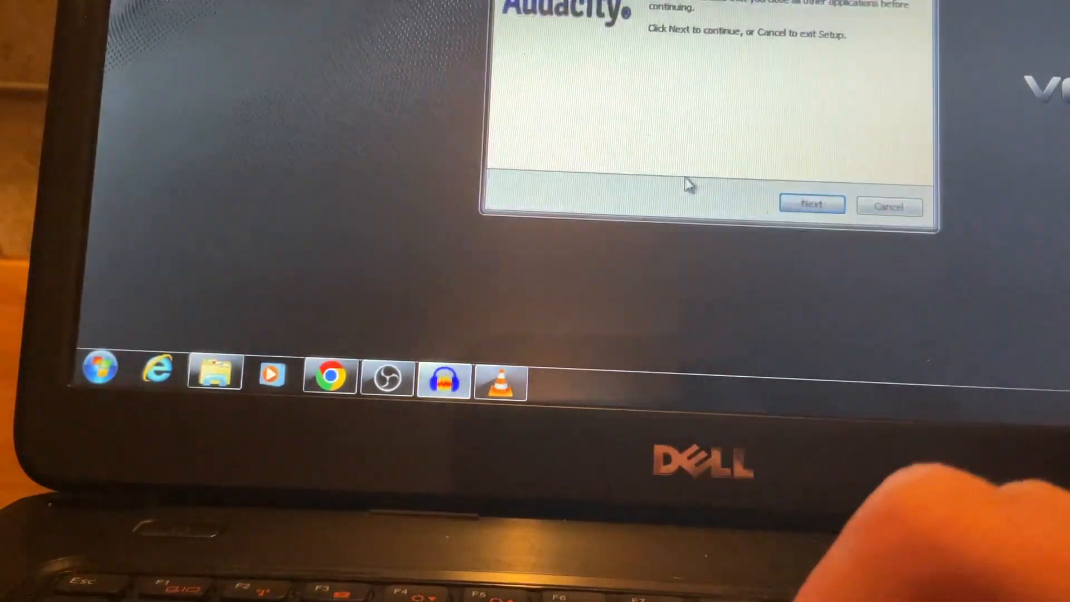
click(811, 204)
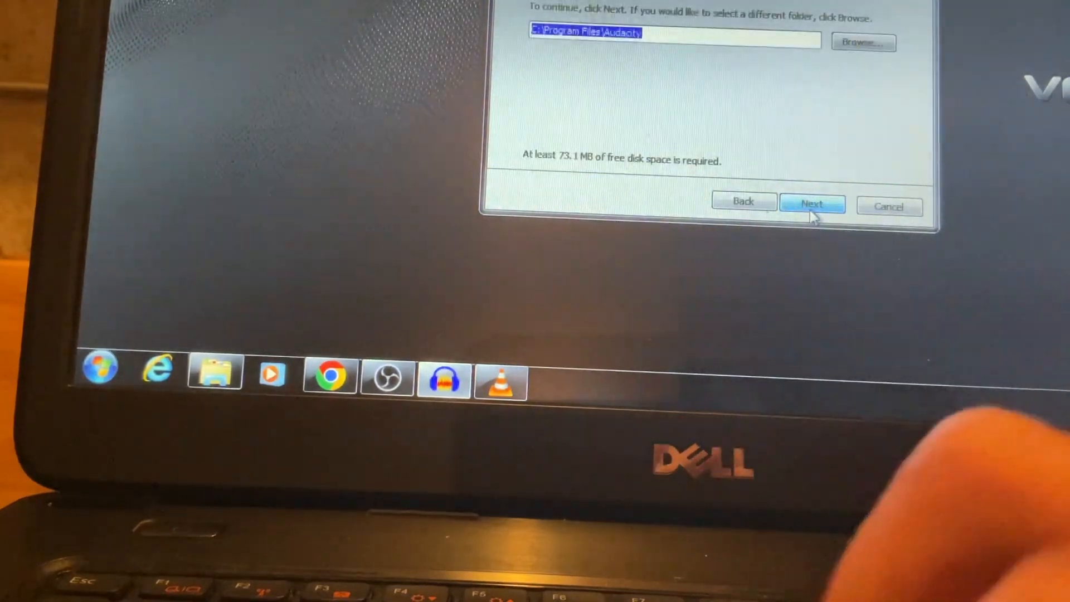
click(813, 205)
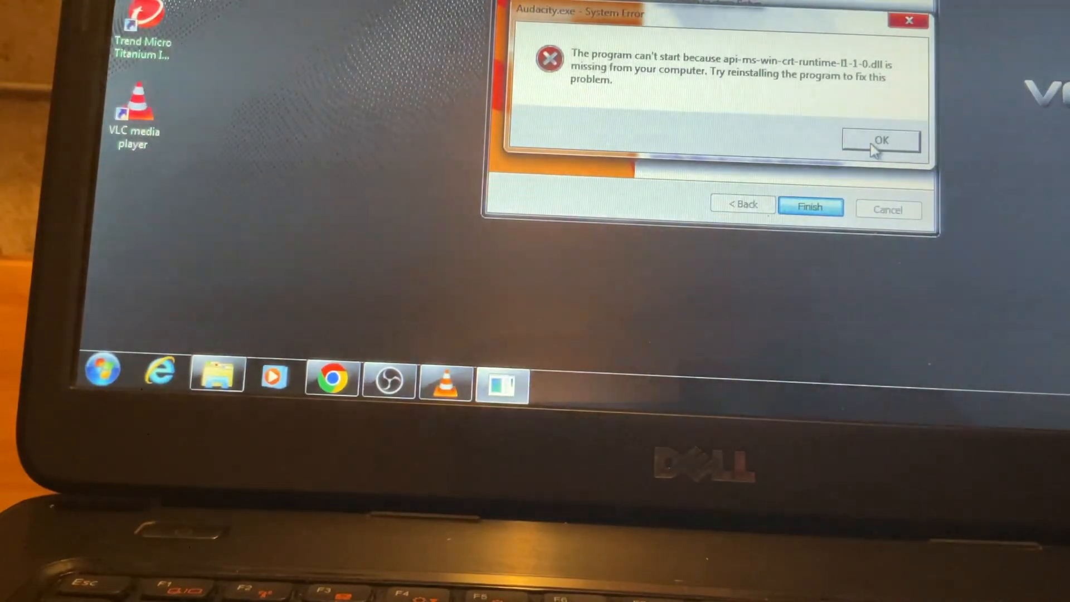
click(880, 141)
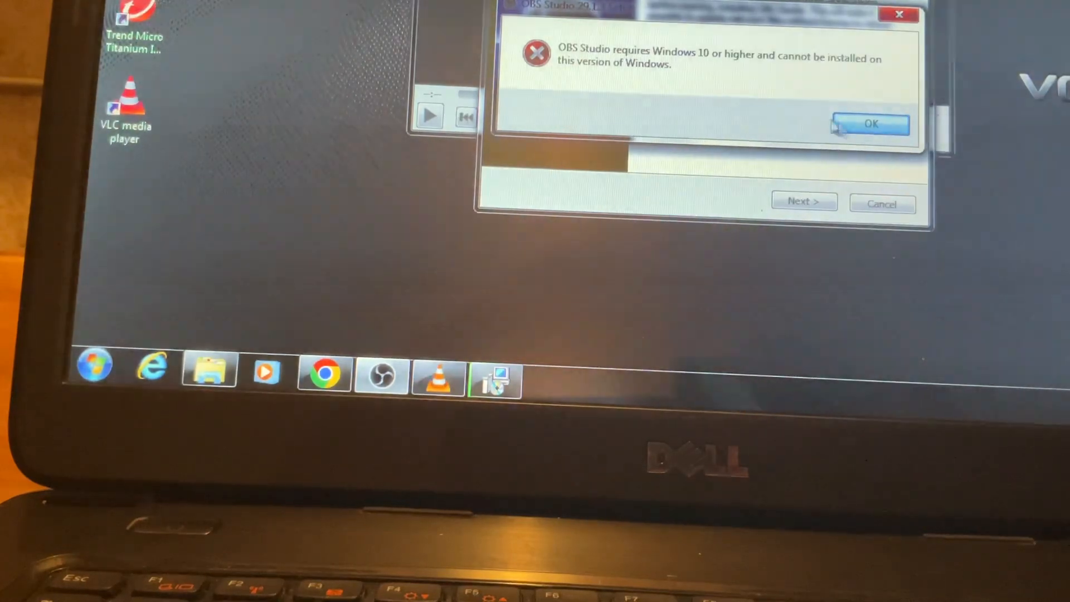
Dismiss the OBS Studio Windows 10 requirement message and show the desktop with the Start menu.
click(871, 123)
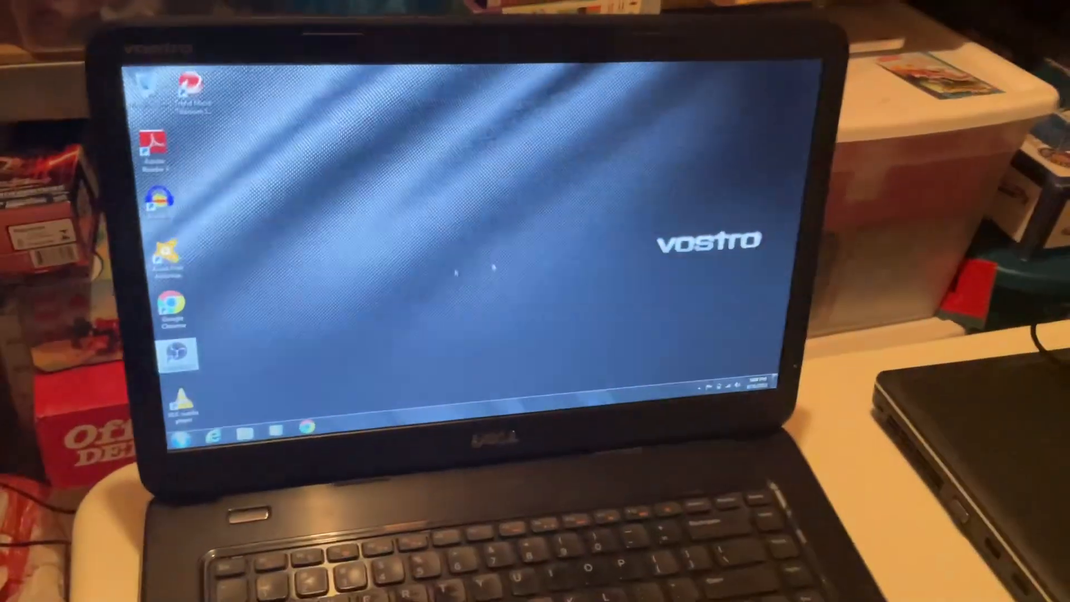
click(186, 438)
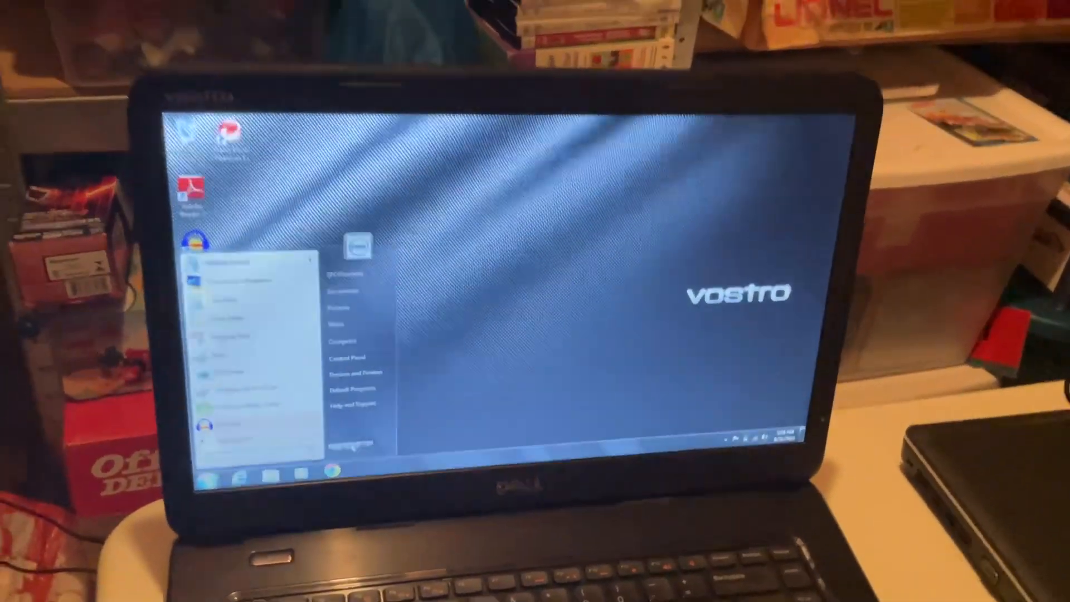